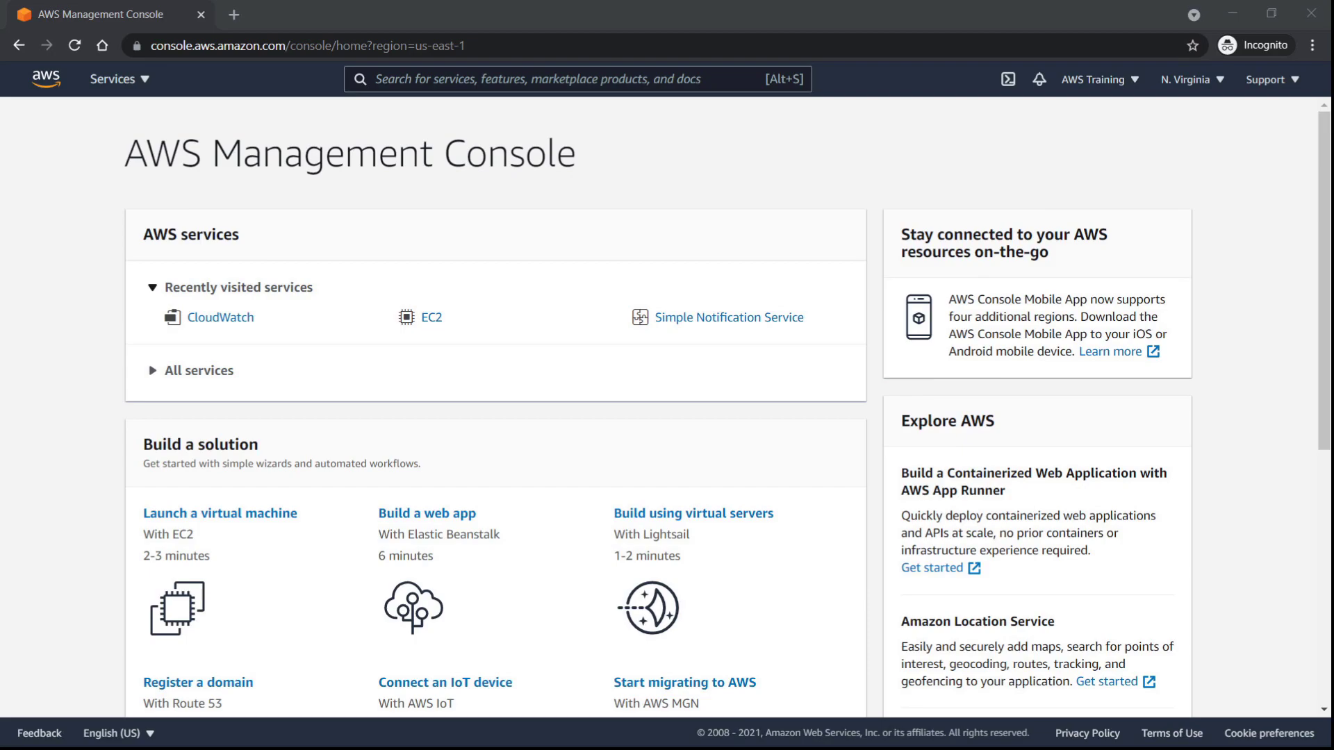
mouse_move(651, 378)
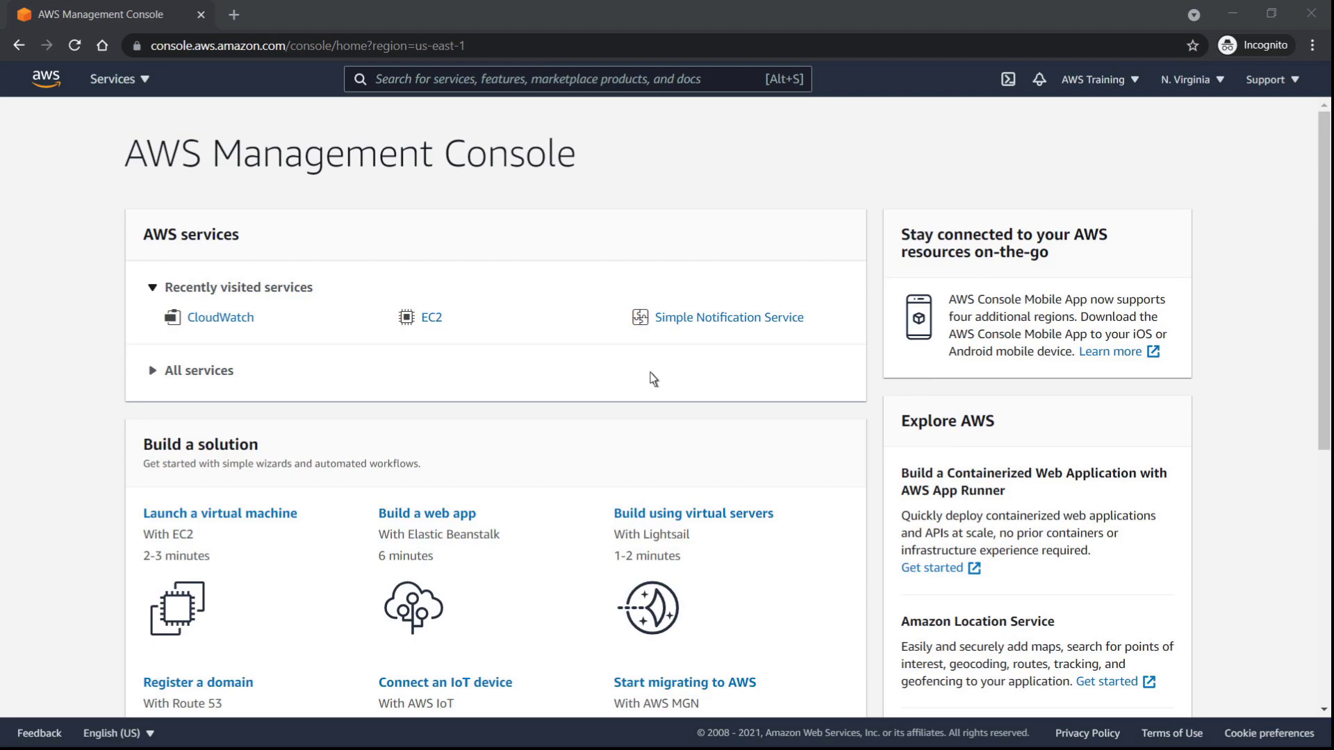
Step: Go to EC2 and start launching a new instance
left_click(429, 317)
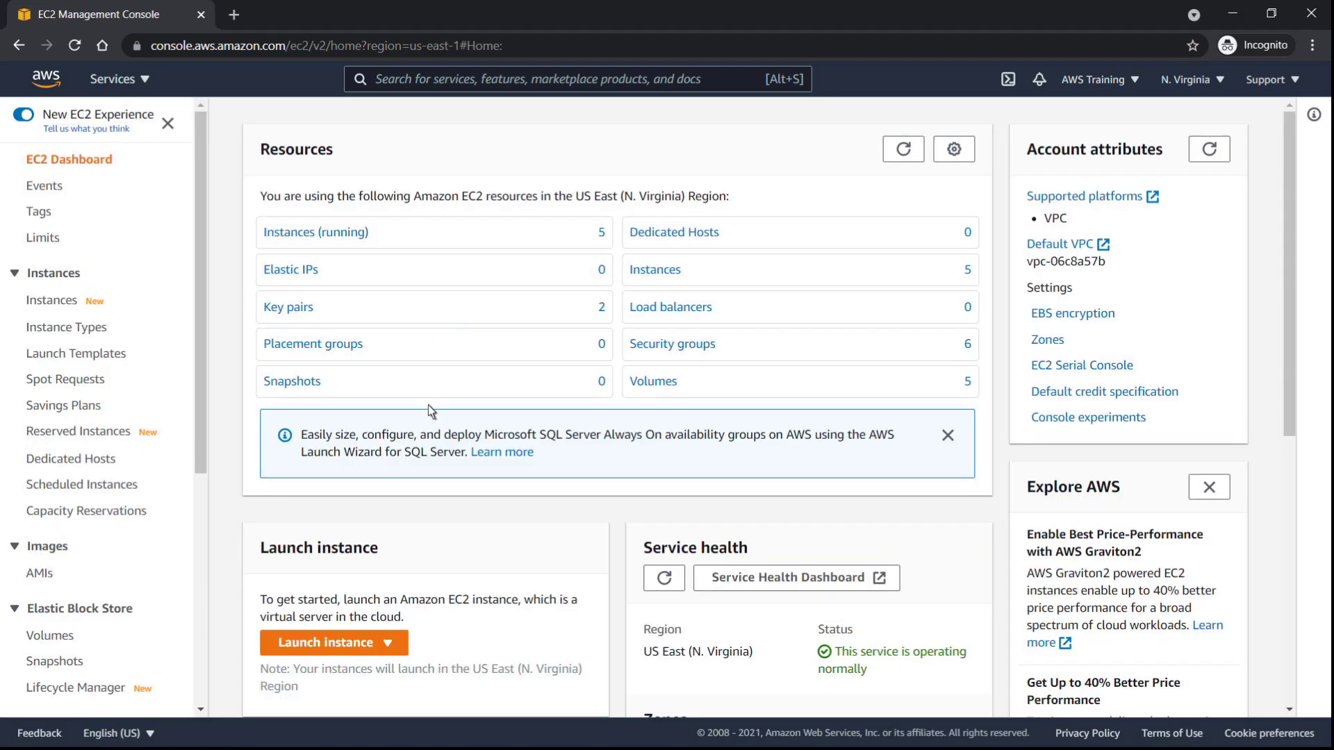
left_click(386, 641)
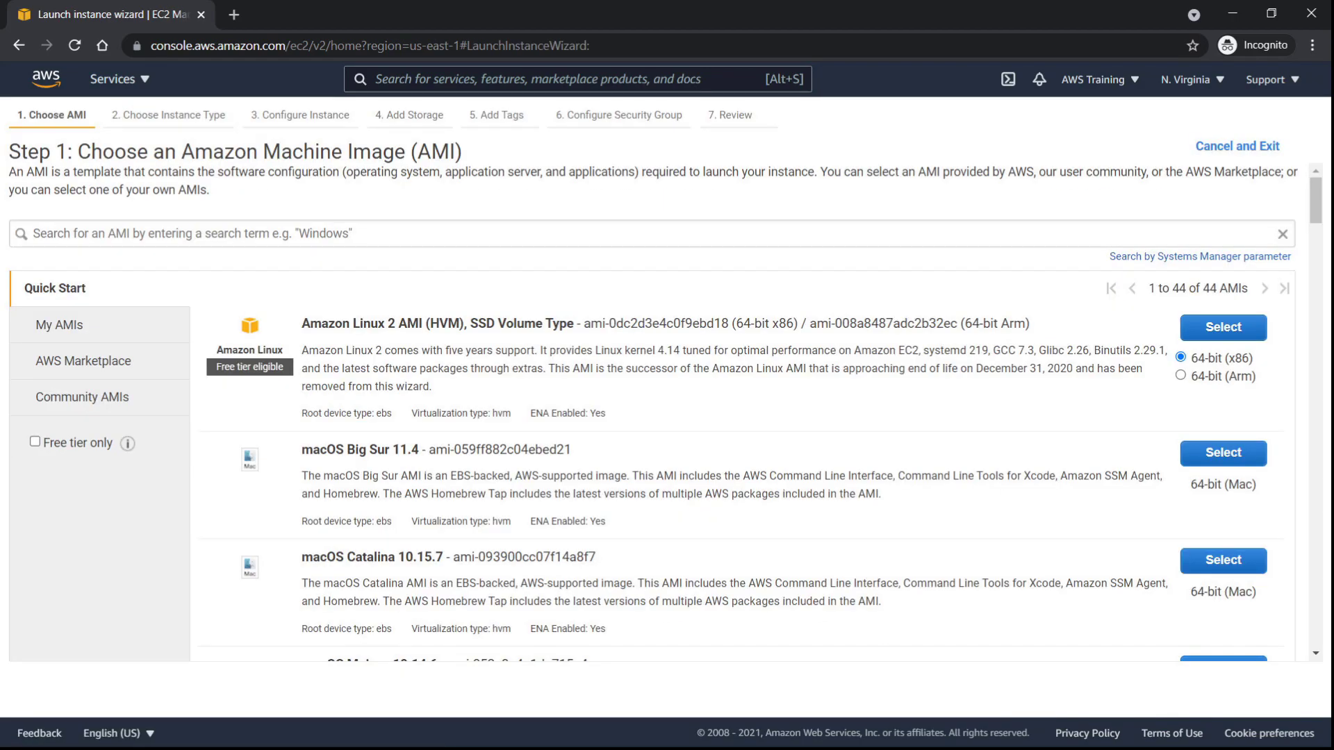
mouse_move(986, 404)
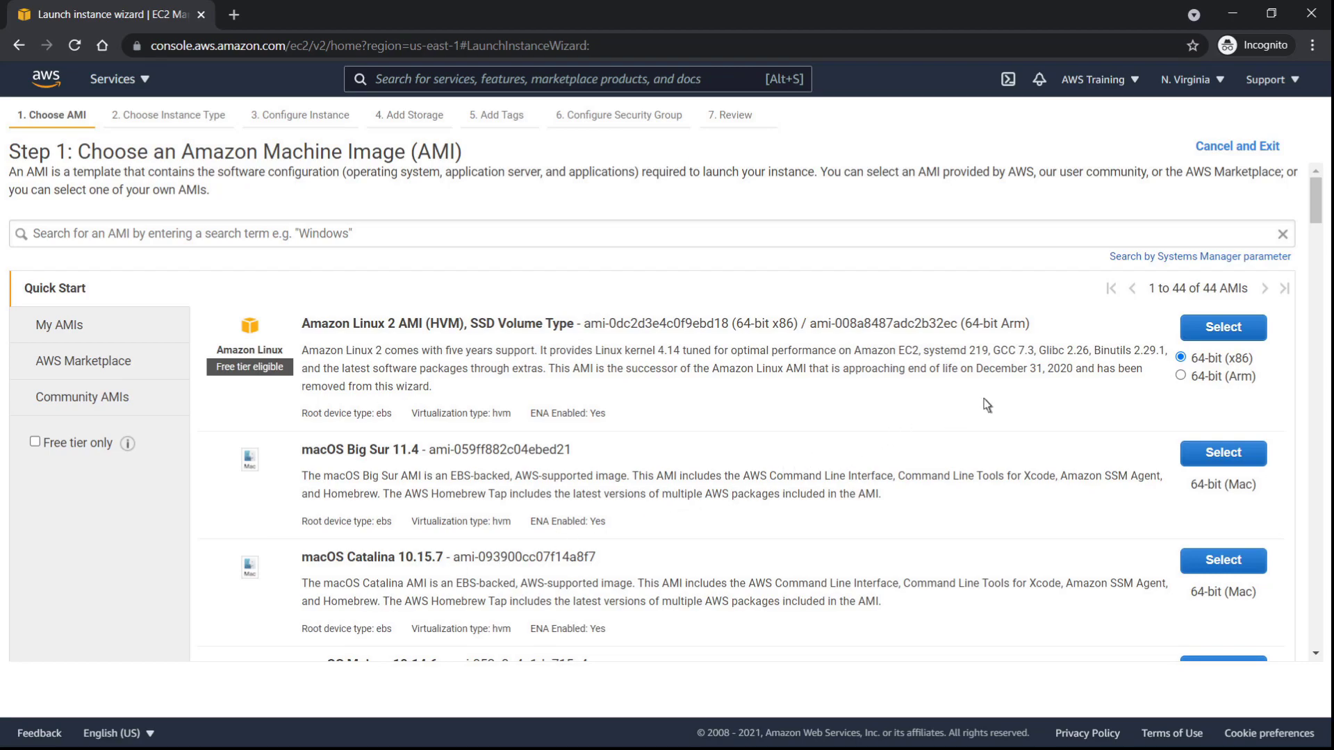
Step: Choose the Amazon Linux 2 AMI on t2.micro, review, and launch to reach the key pair prompt
left_click(1222, 327)
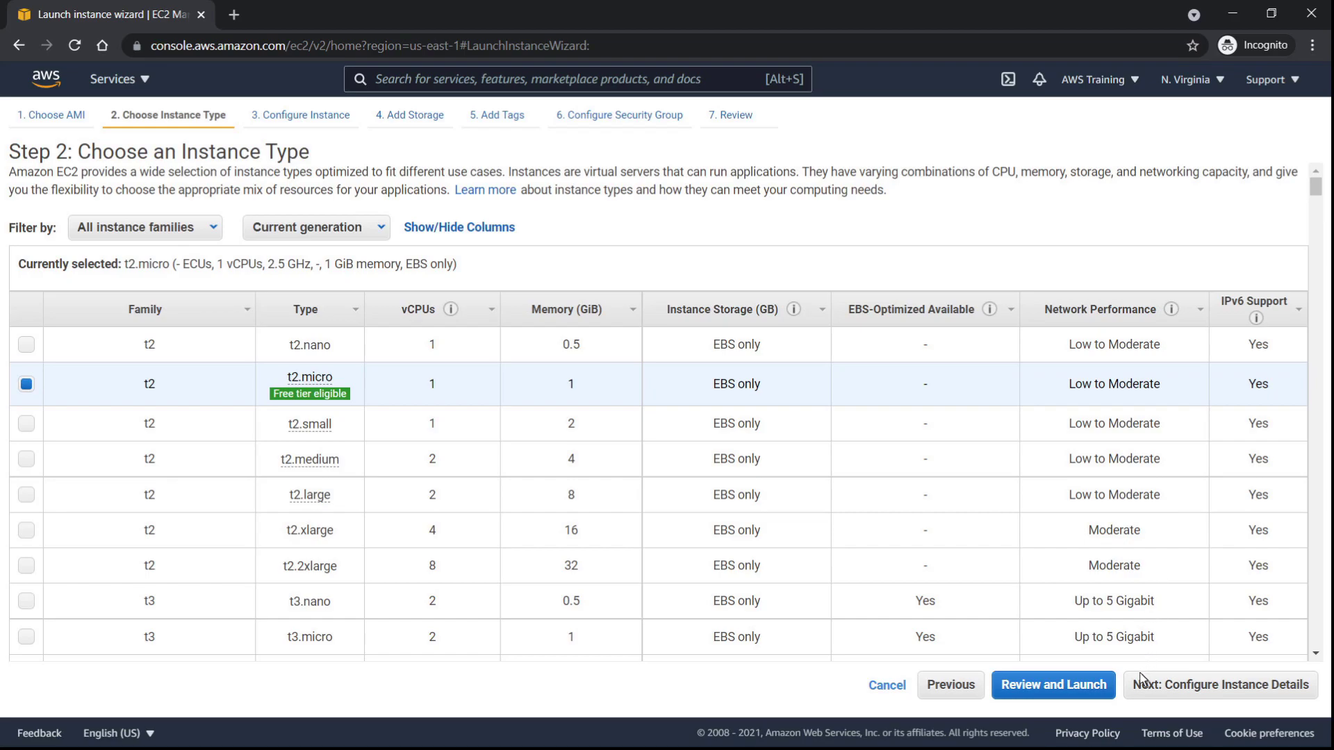
left_click(1219, 685)
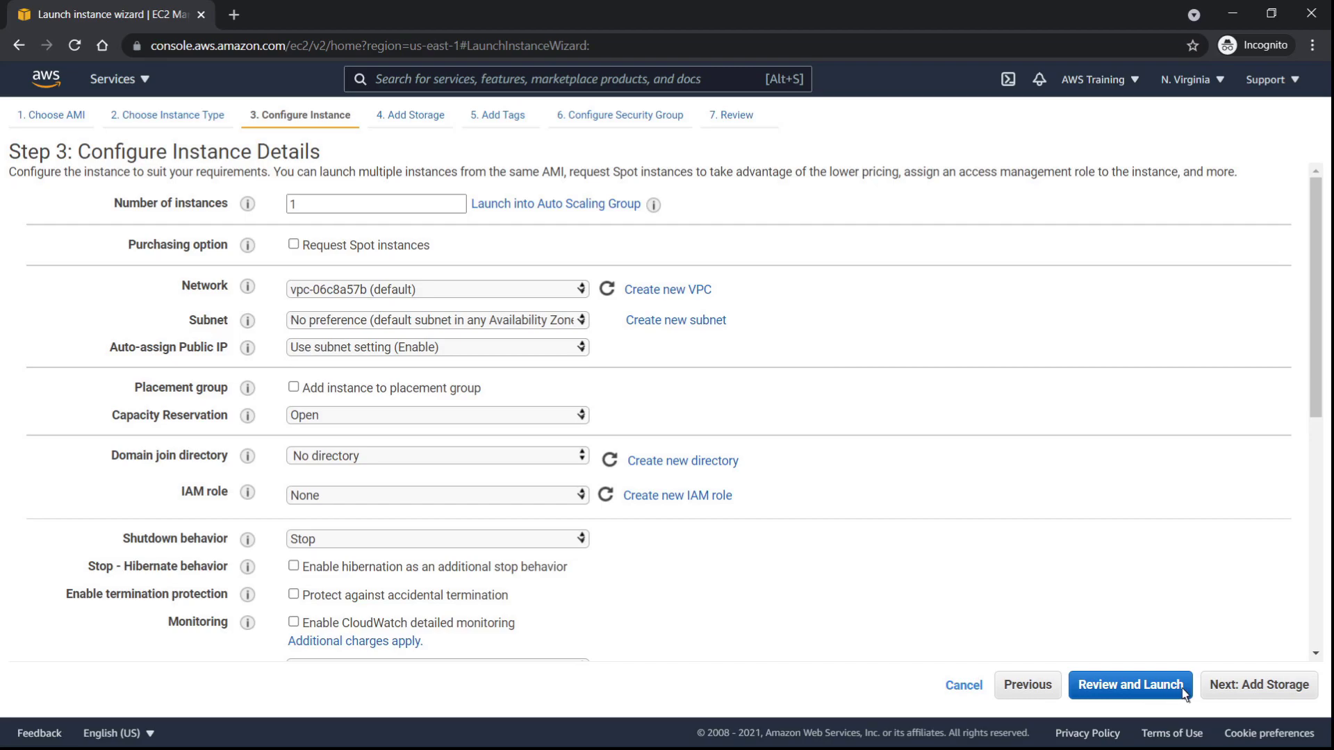
left_click(1129, 684)
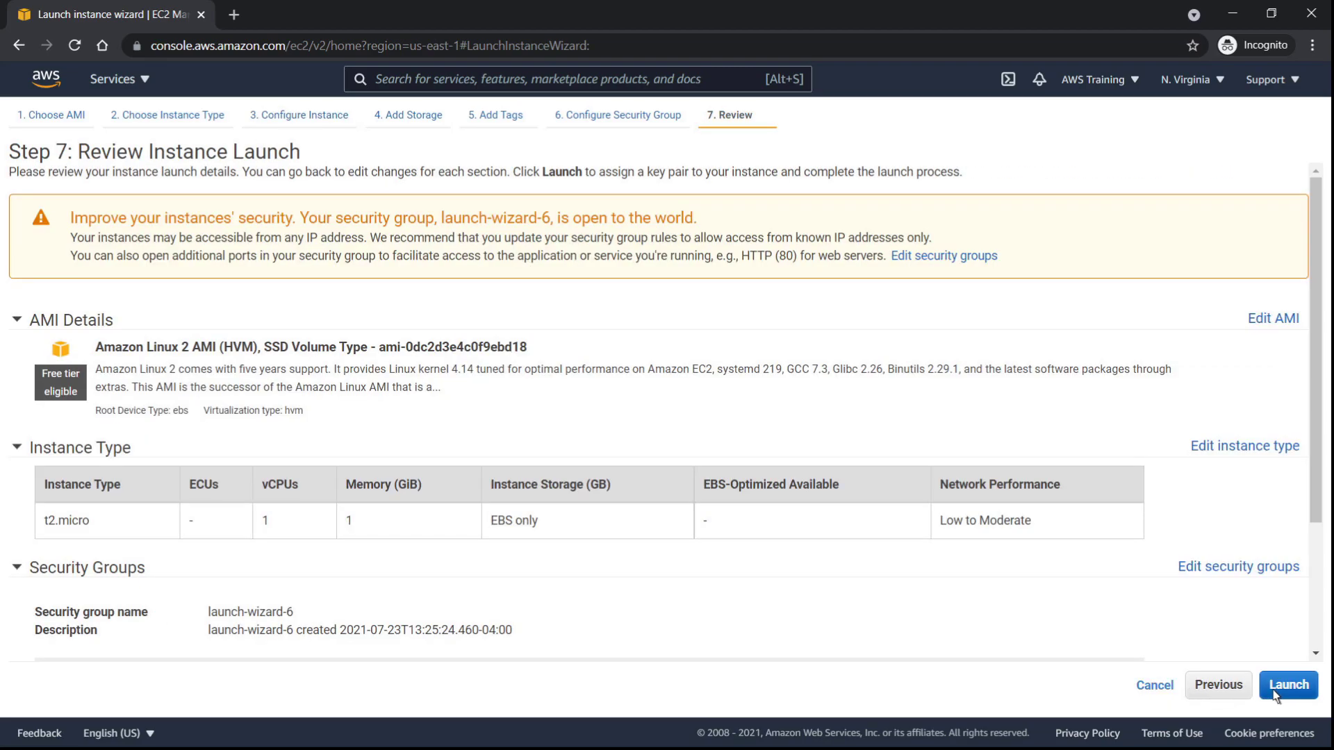
left_click(1283, 685)
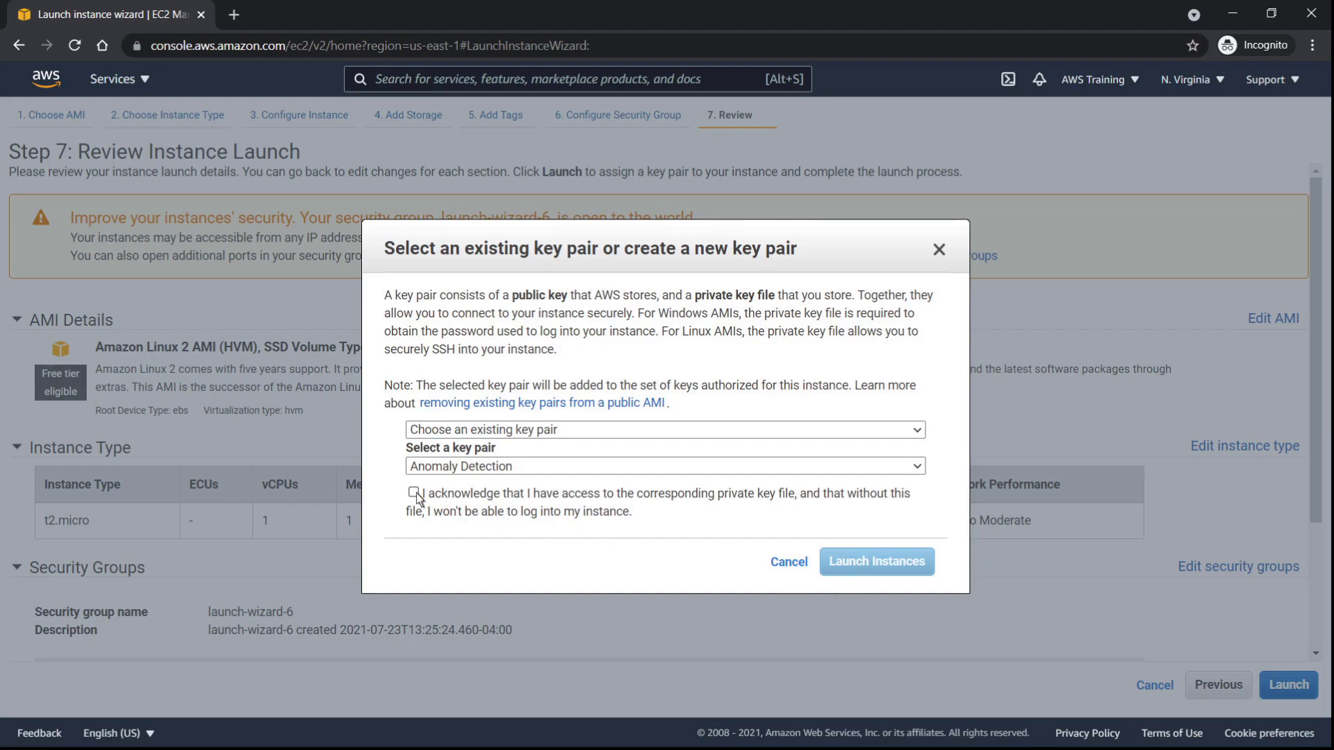
Step: Acknowledge access to the Anomaly Detection key pair's private key before launching
left_click(876, 562)
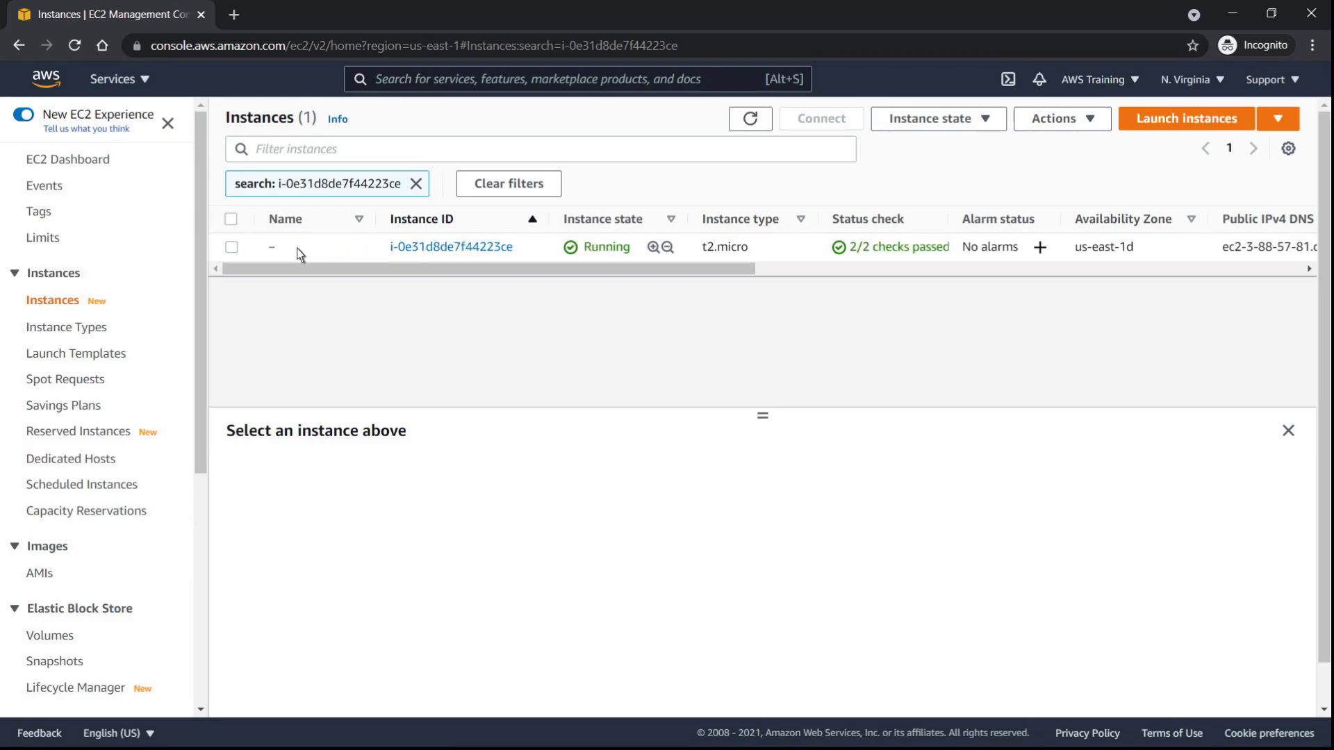
Step: Name the instance 'Anomaly Detection 1' and copy its public IPv4 address
left_click(286, 247)
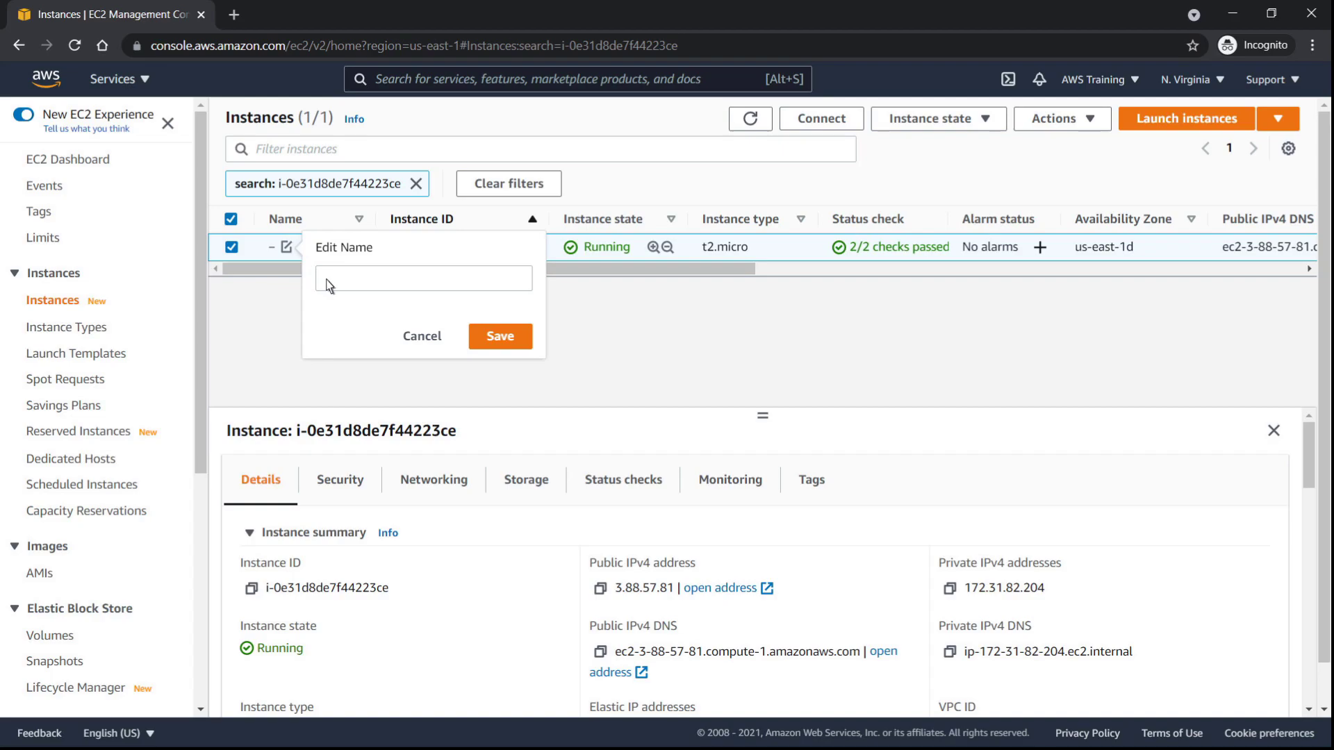
type("Anomaly Detection 1")
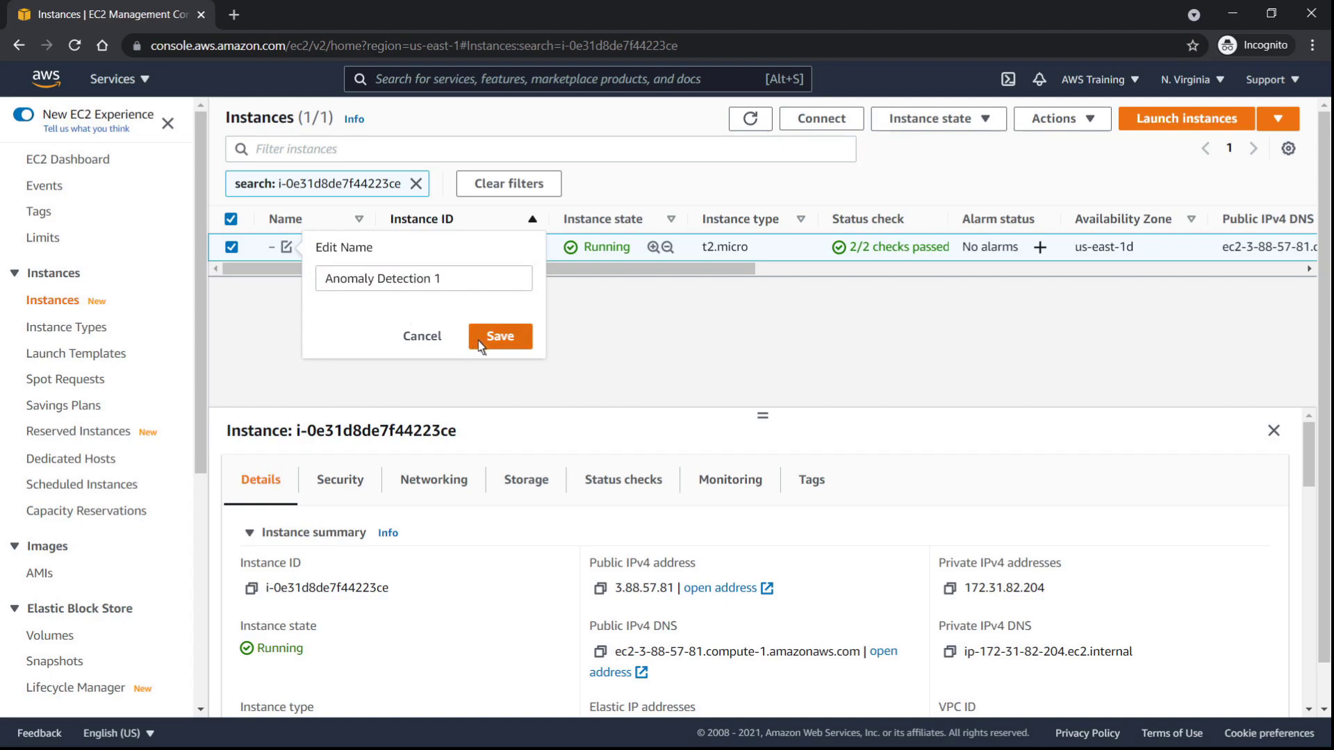
left_click(499, 336)
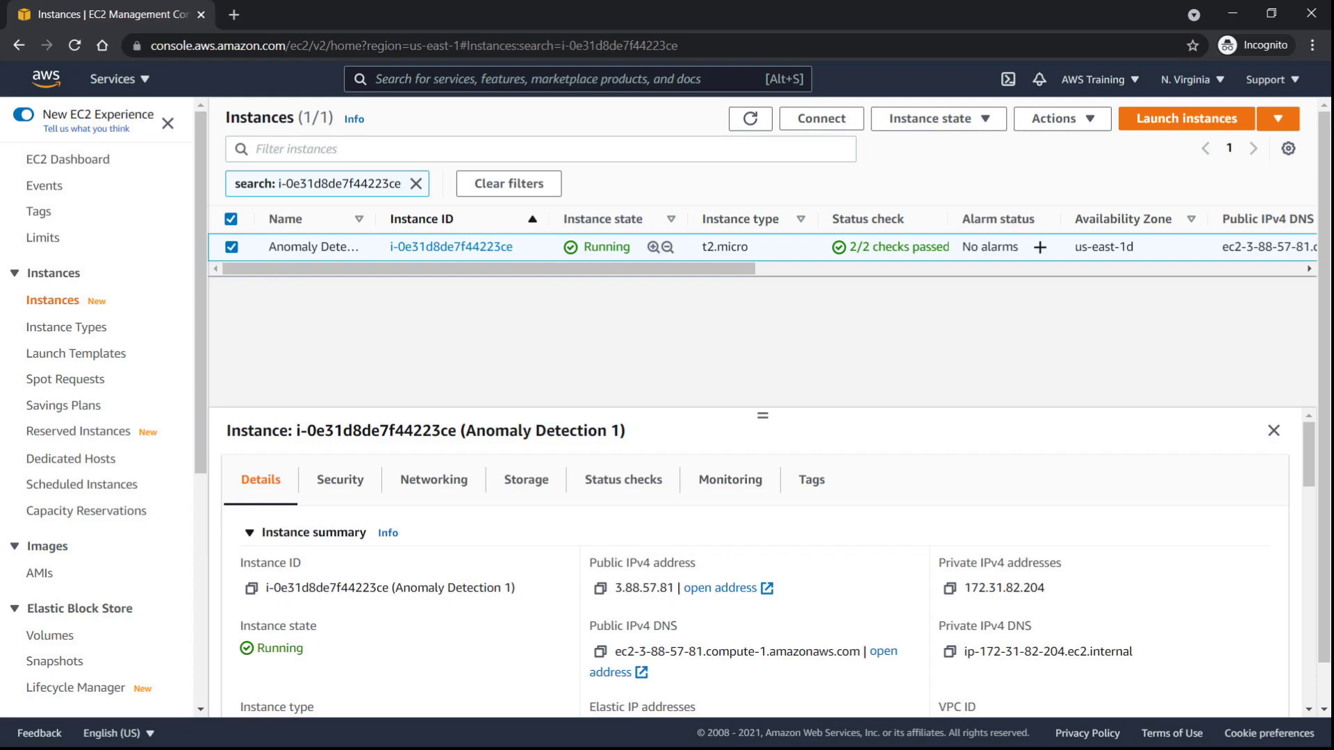
mouse_move(541, 465)
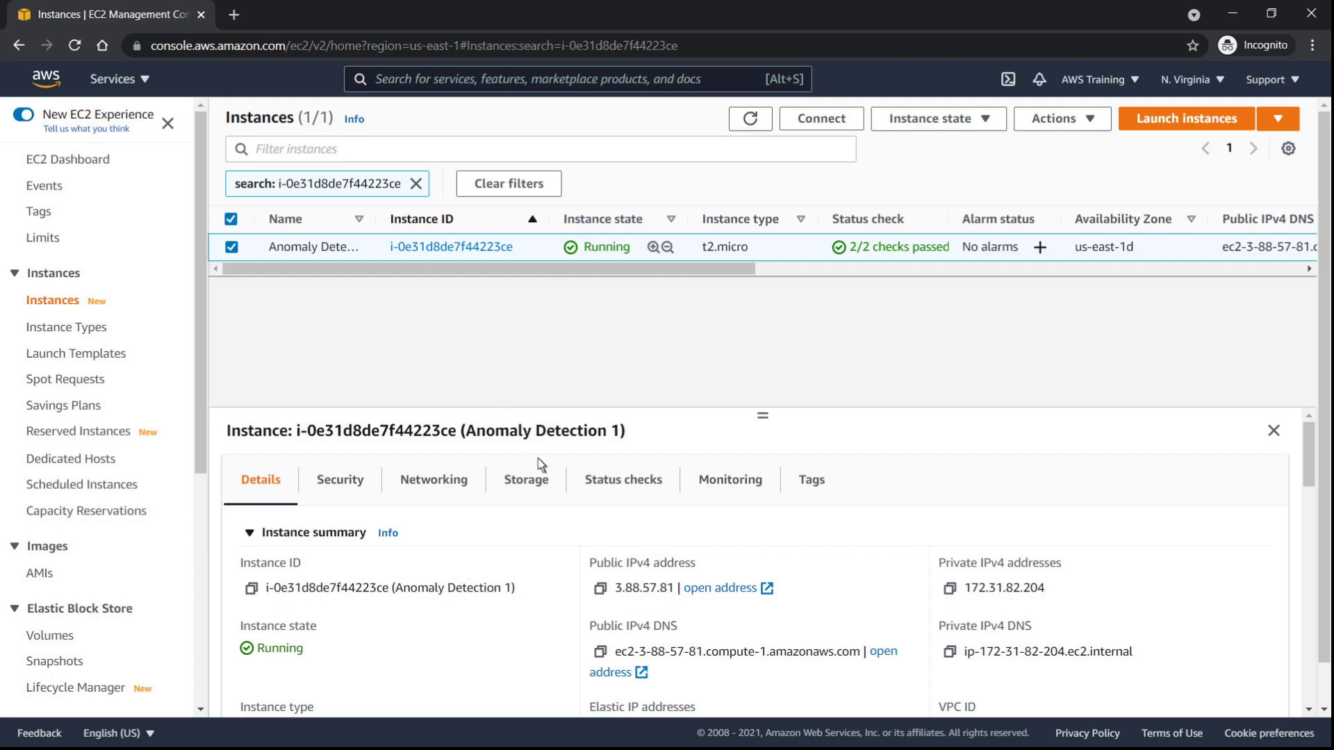
left_click(601, 587)
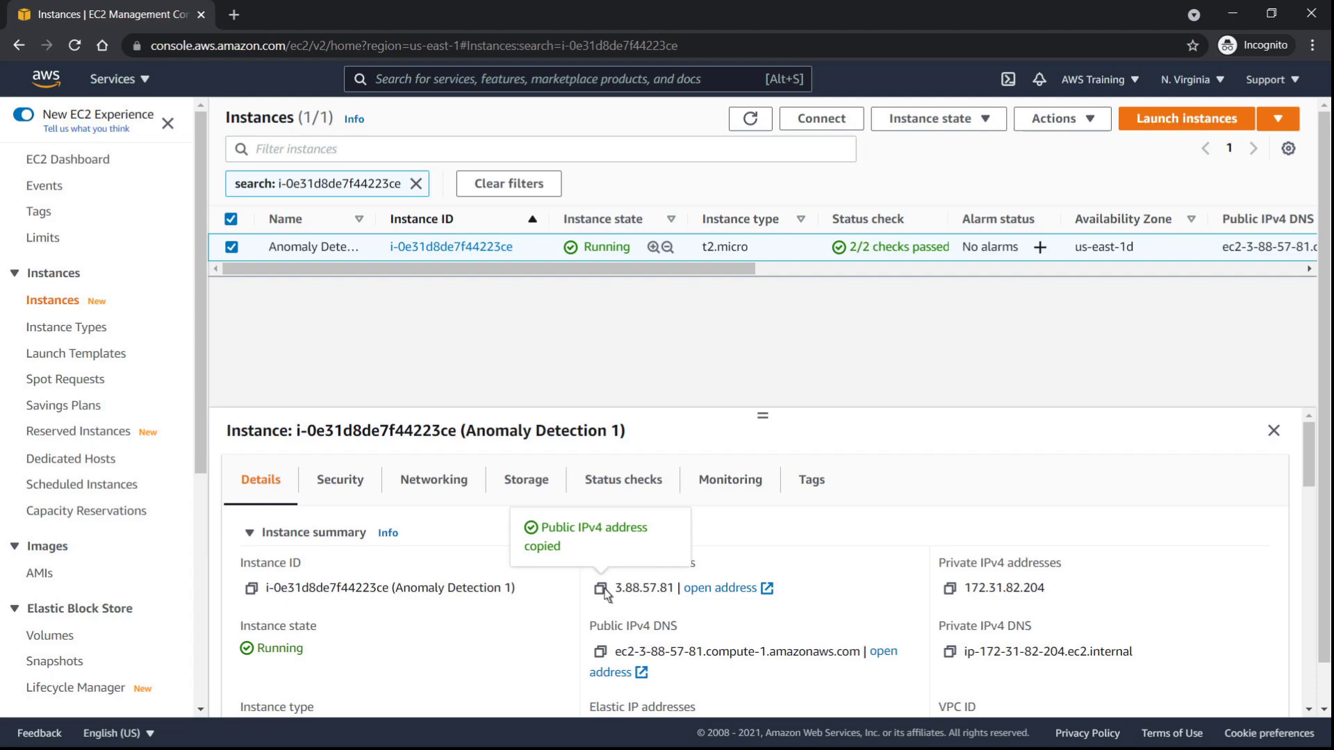
Step: Search for cloudwatch and go to the CloudWatch Metrics page
type("c")
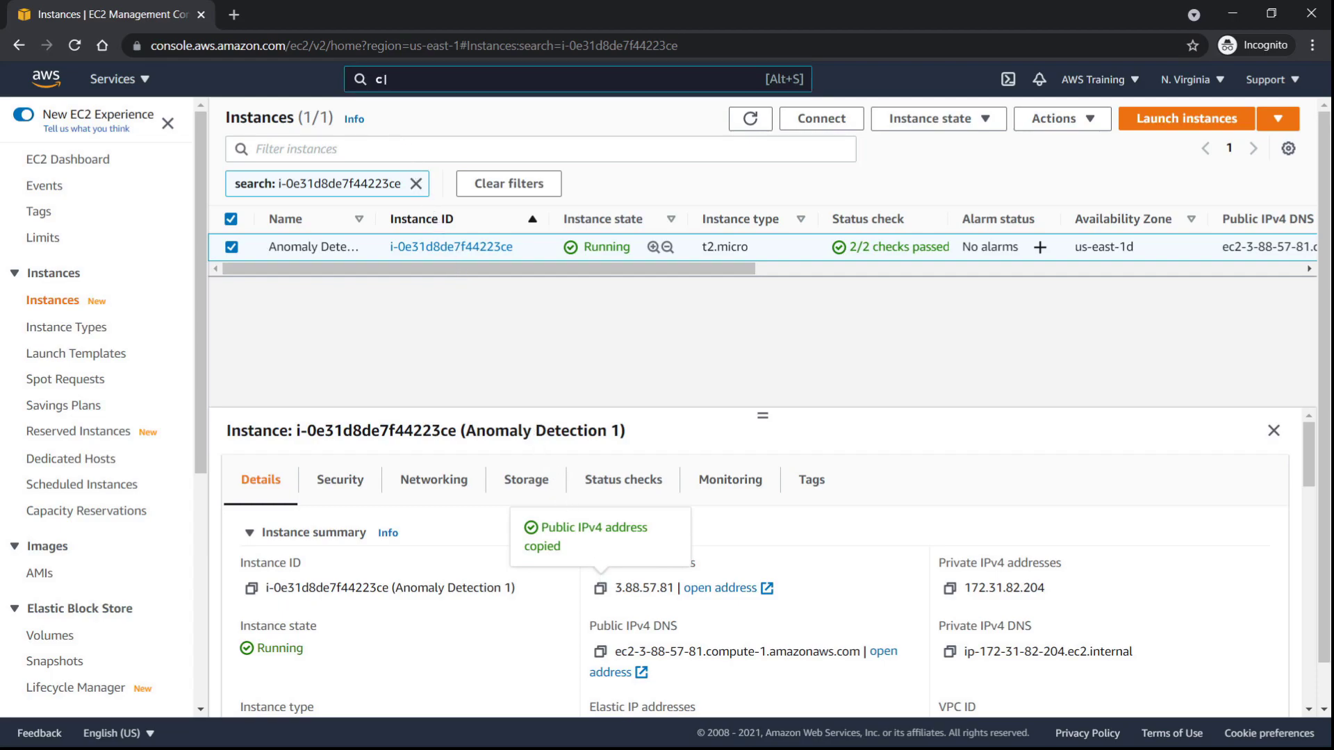
type("cloudwatch")
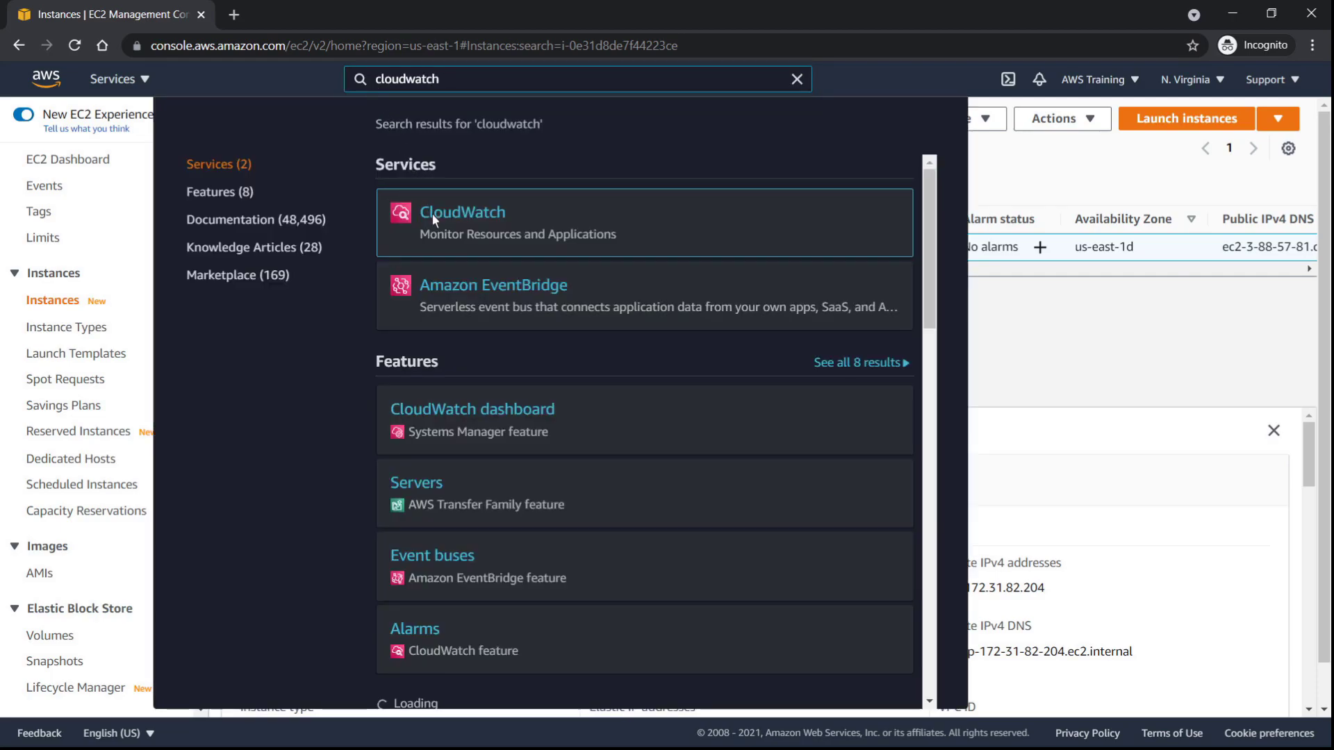
left_click(463, 211)
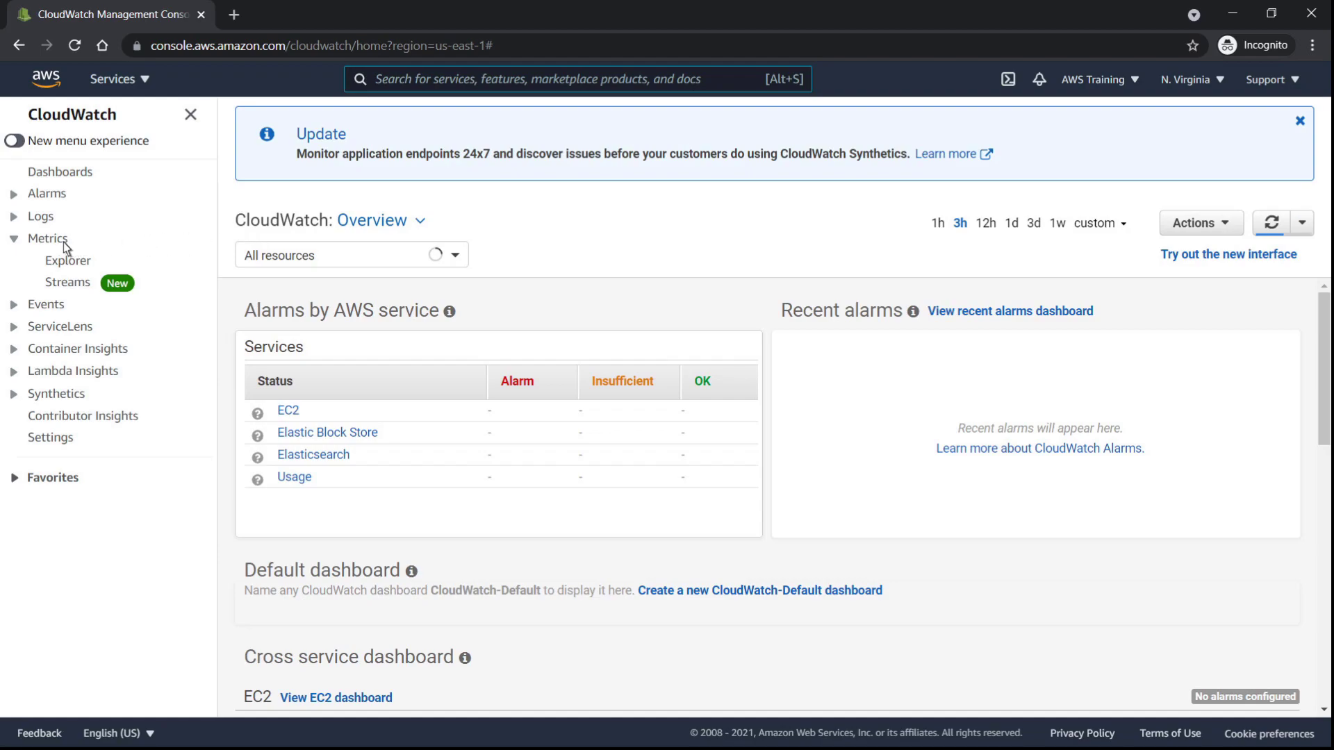
left_click(49, 238)
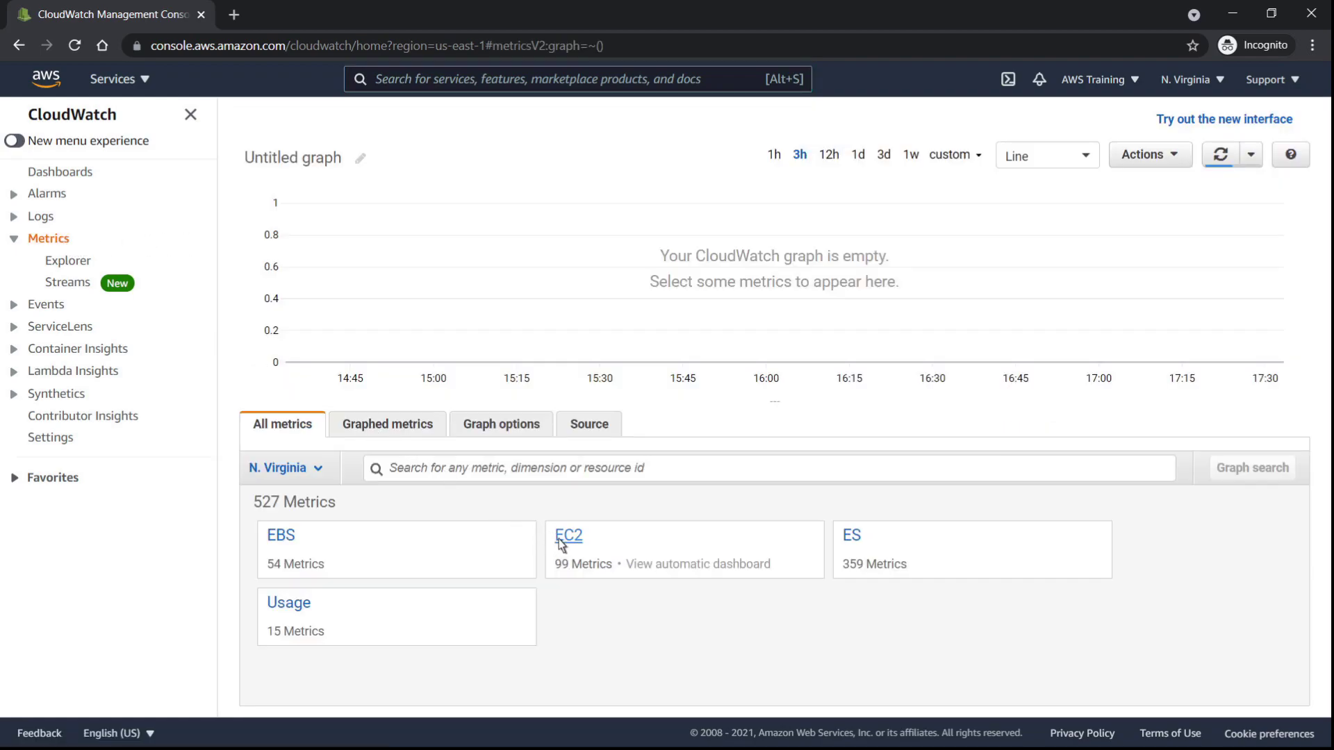
Step: Graph the EC2 per-instance CPUUtilization metric for Anomaly Detection 1 and view graphed metrics
left_click(567, 535)
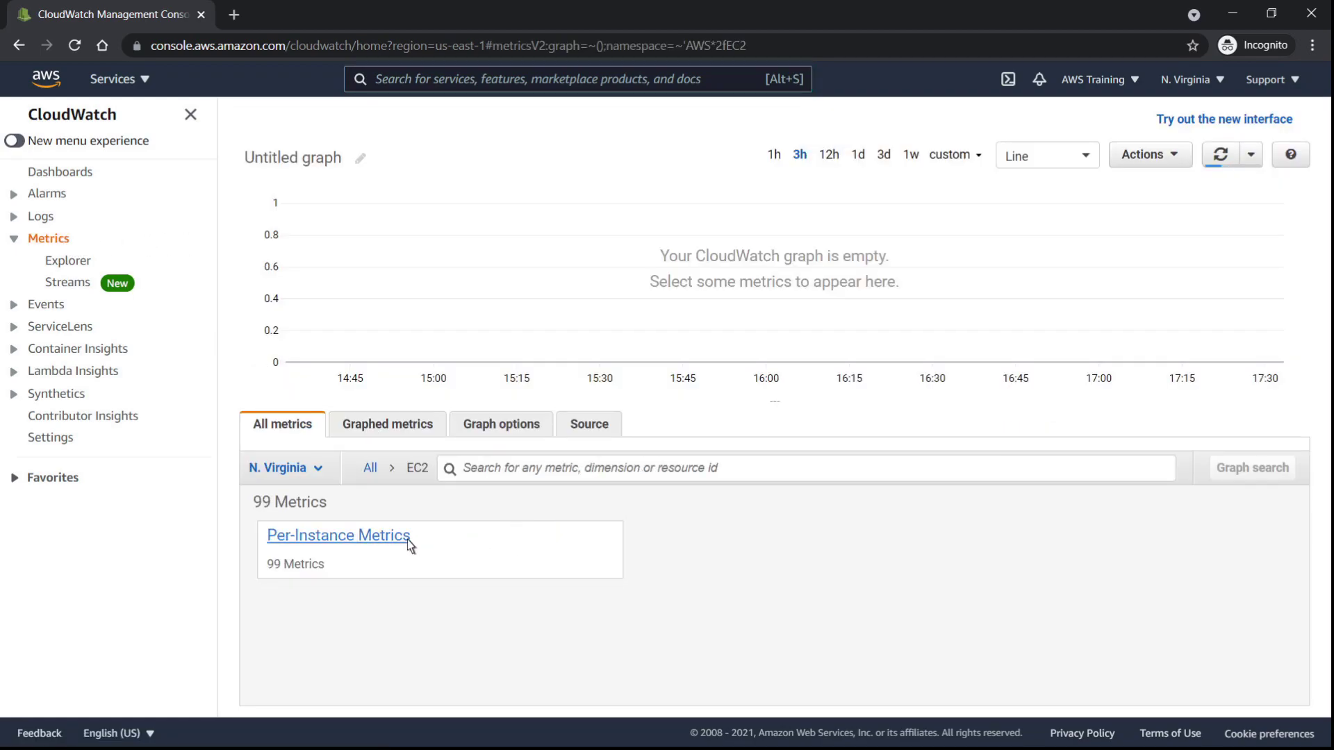
left_click(337, 535)
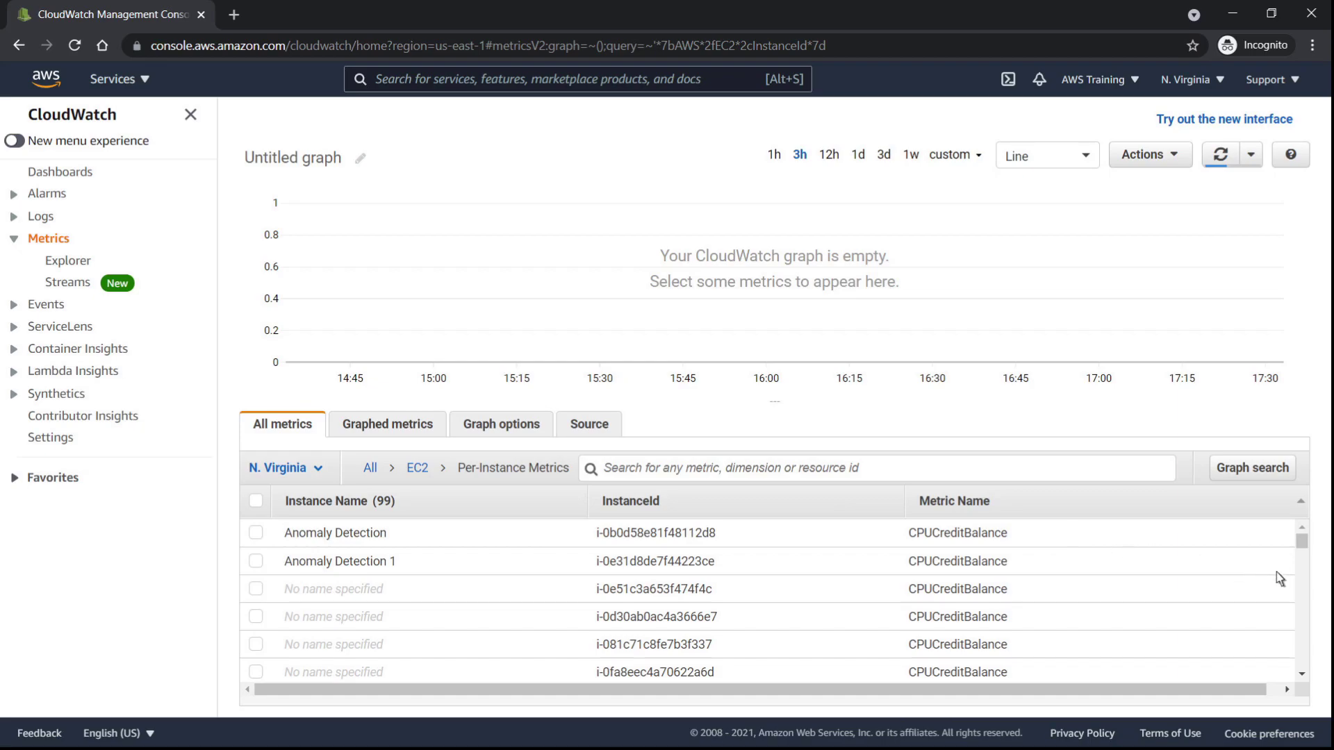
scroll("down", 3)
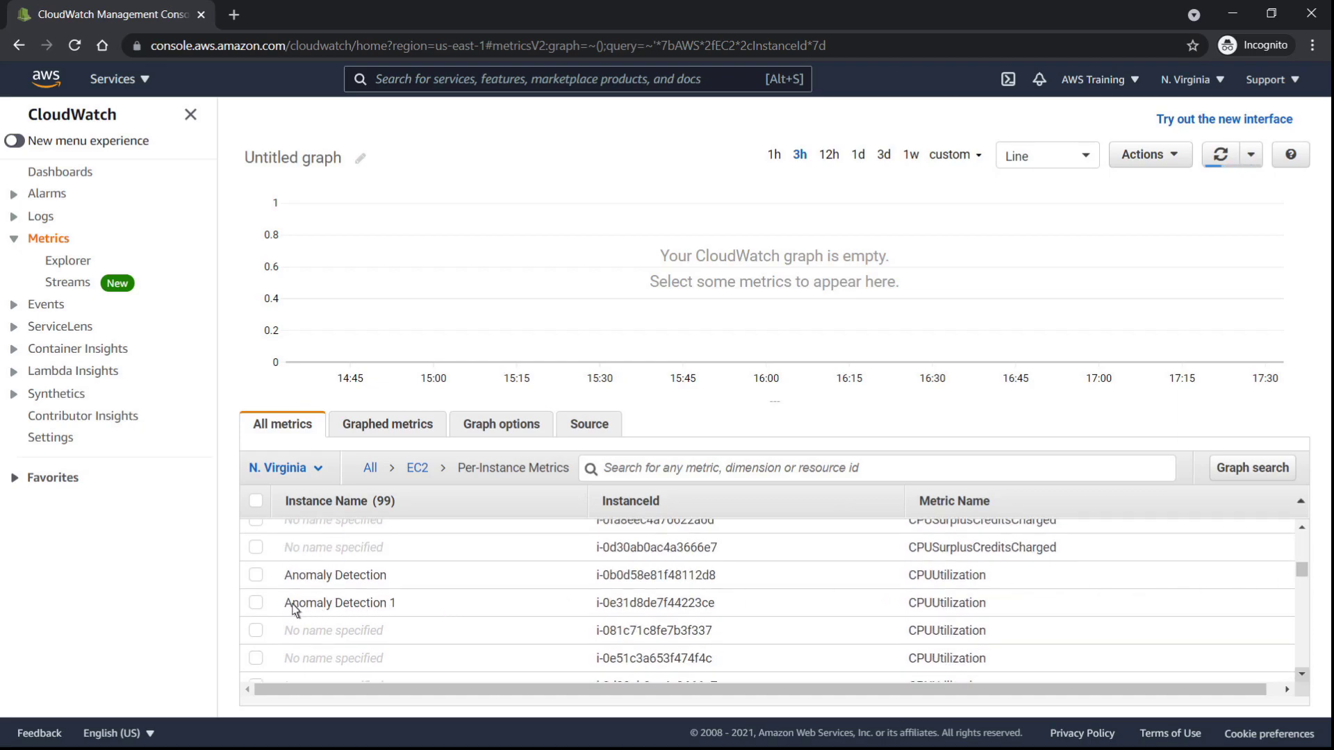
left_click(256, 602)
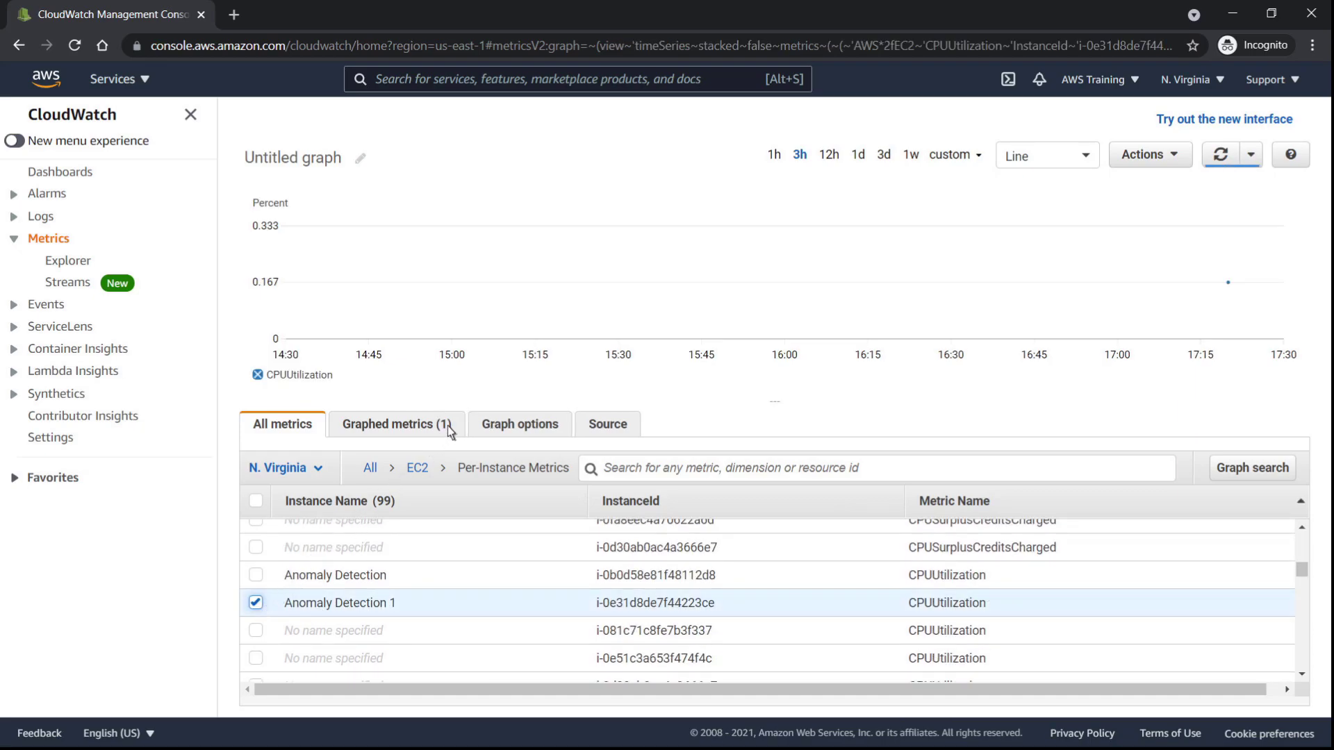
left_click(396, 424)
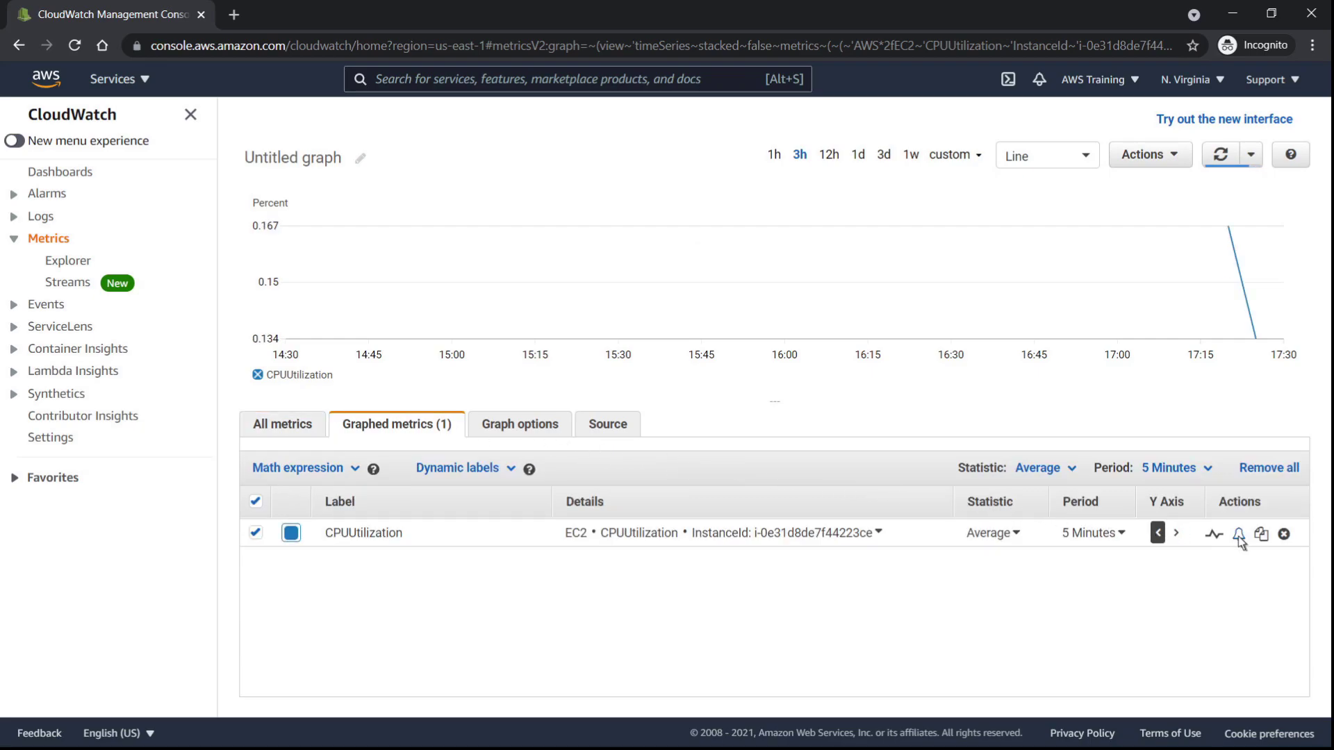
Step: Create an alarm on CPUUtilization using the Anomaly detection threshold type and continue to actions
left_click(1238, 533)
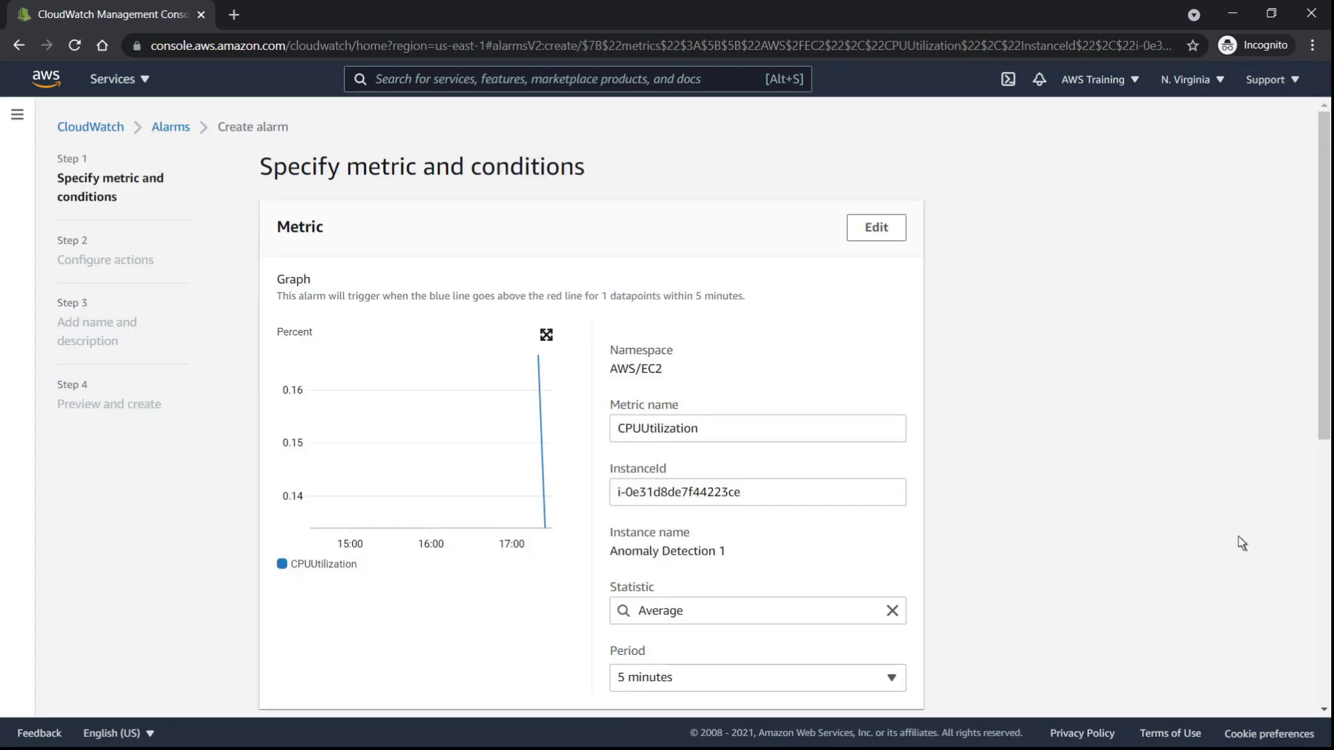
scroll("down", 3)
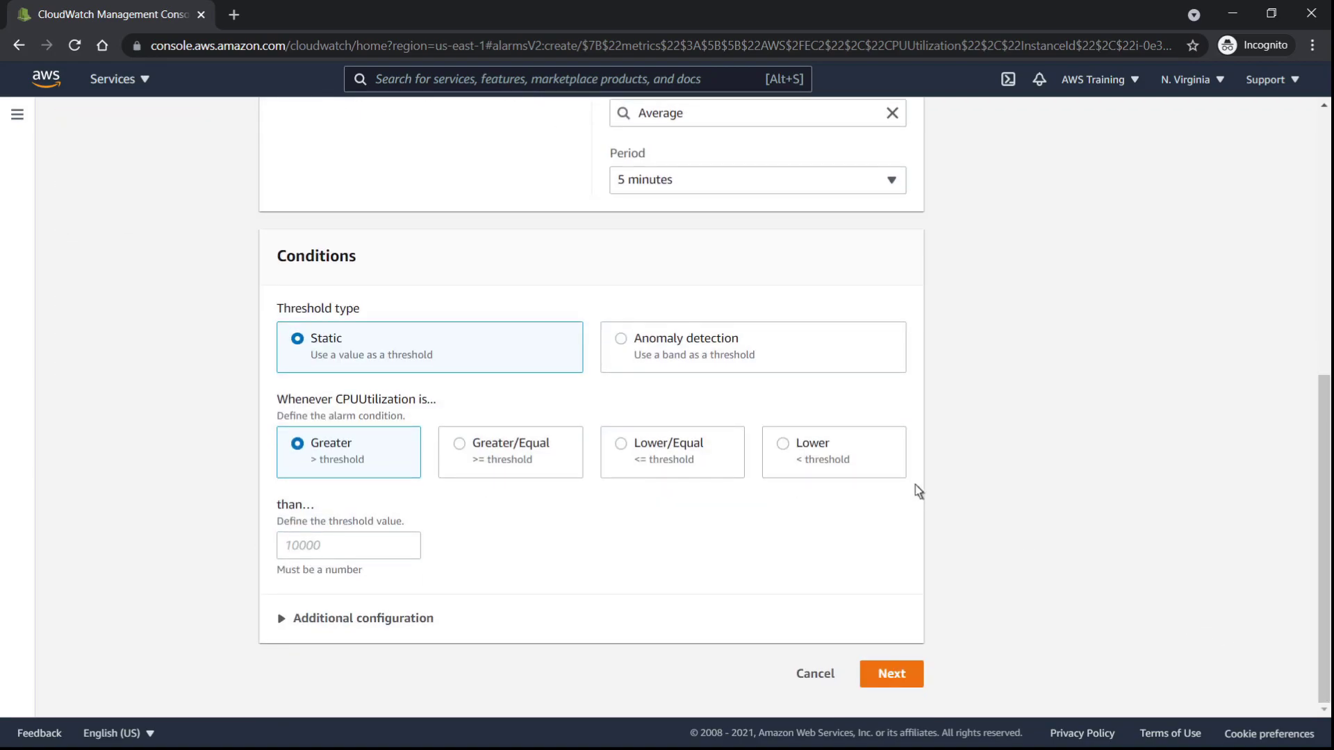
left_click(621, 339)
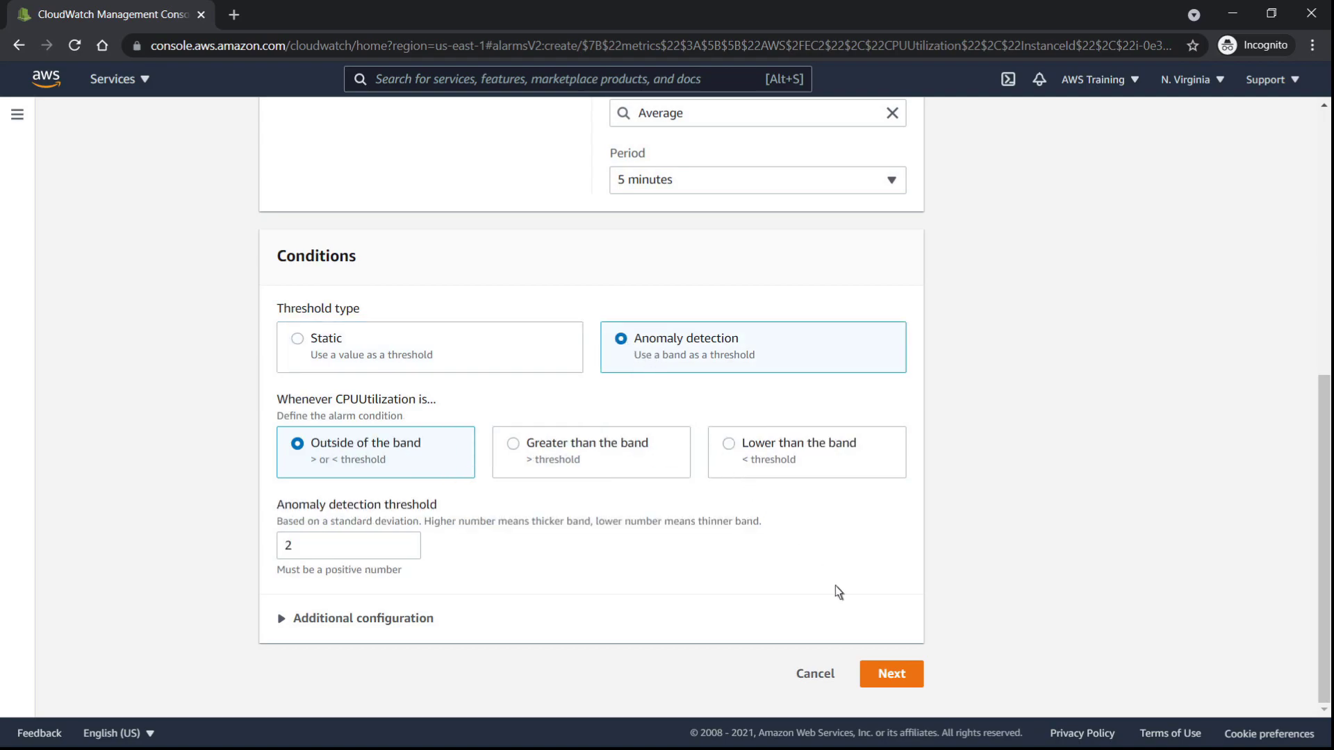
left_click(890, 672)
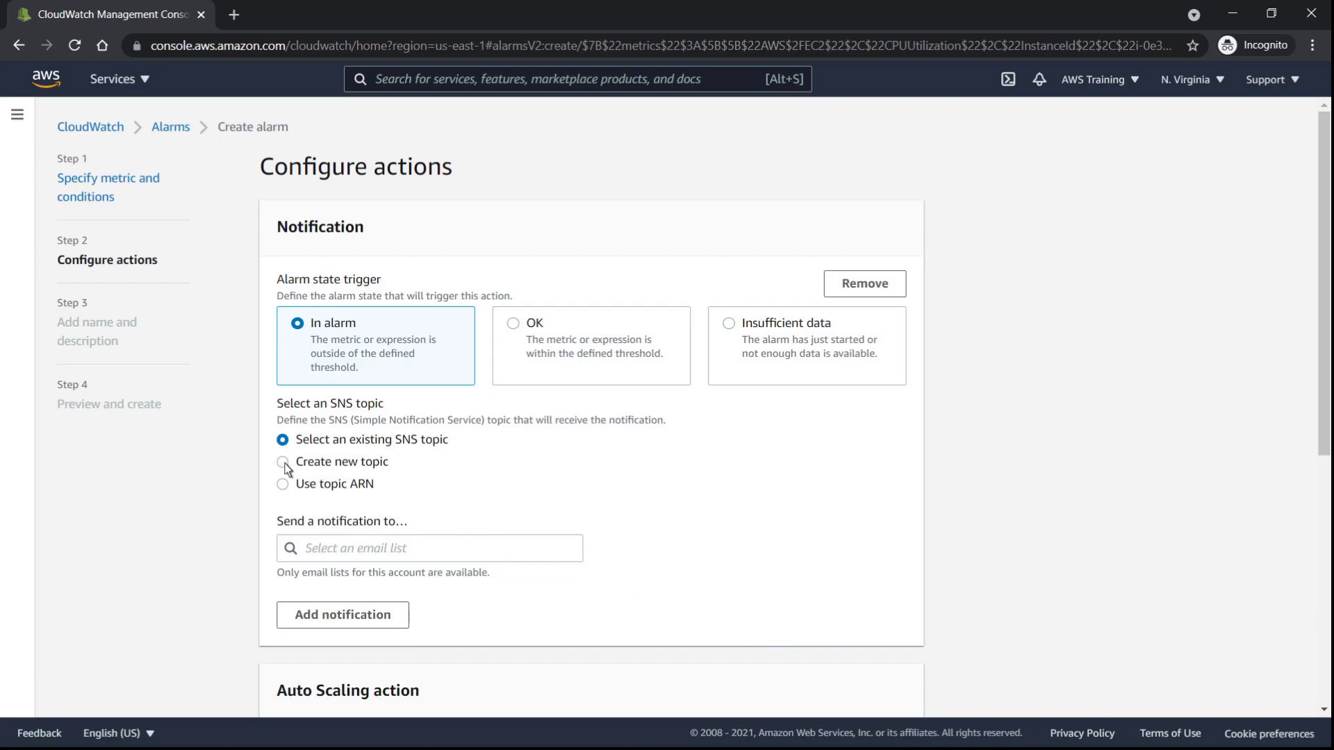
Step: Create a new notification topic with an 'AWS-Traini' email endpoint for the alarm
left_click(282, 461)
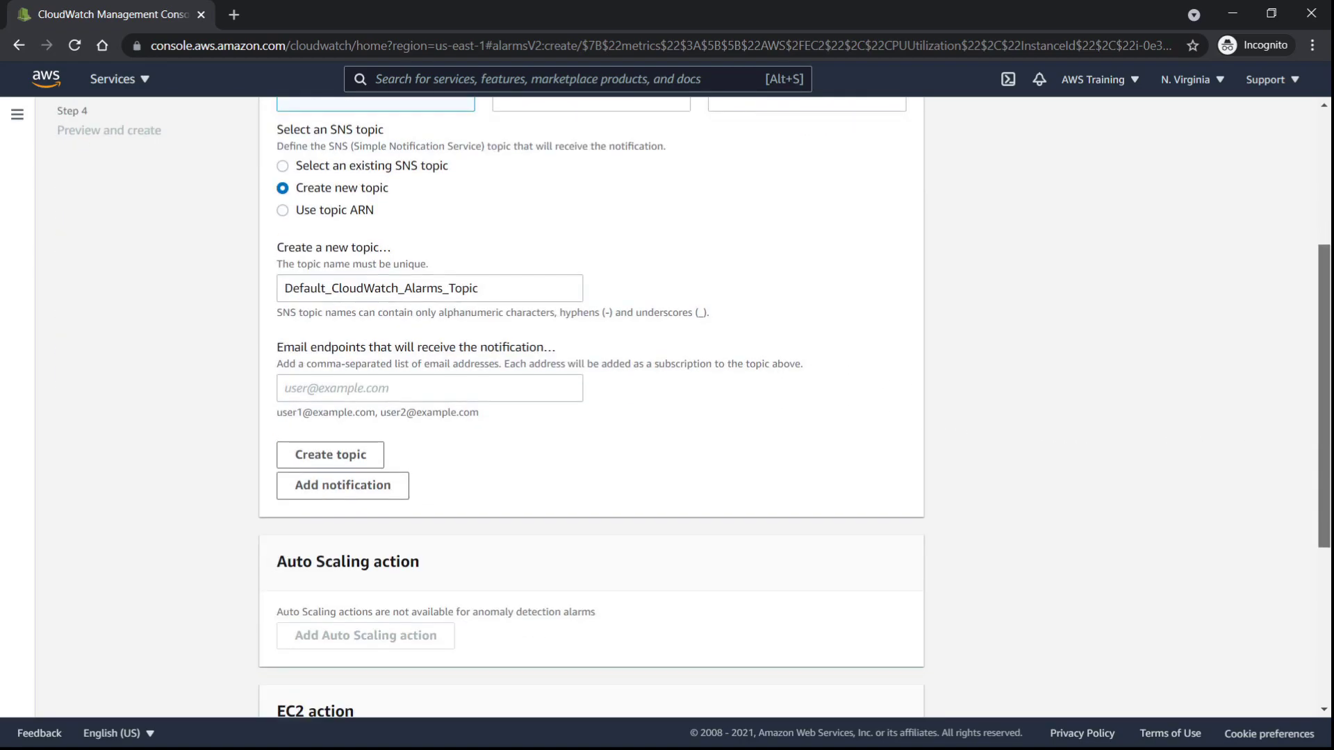
mouse_move(1089, 524)
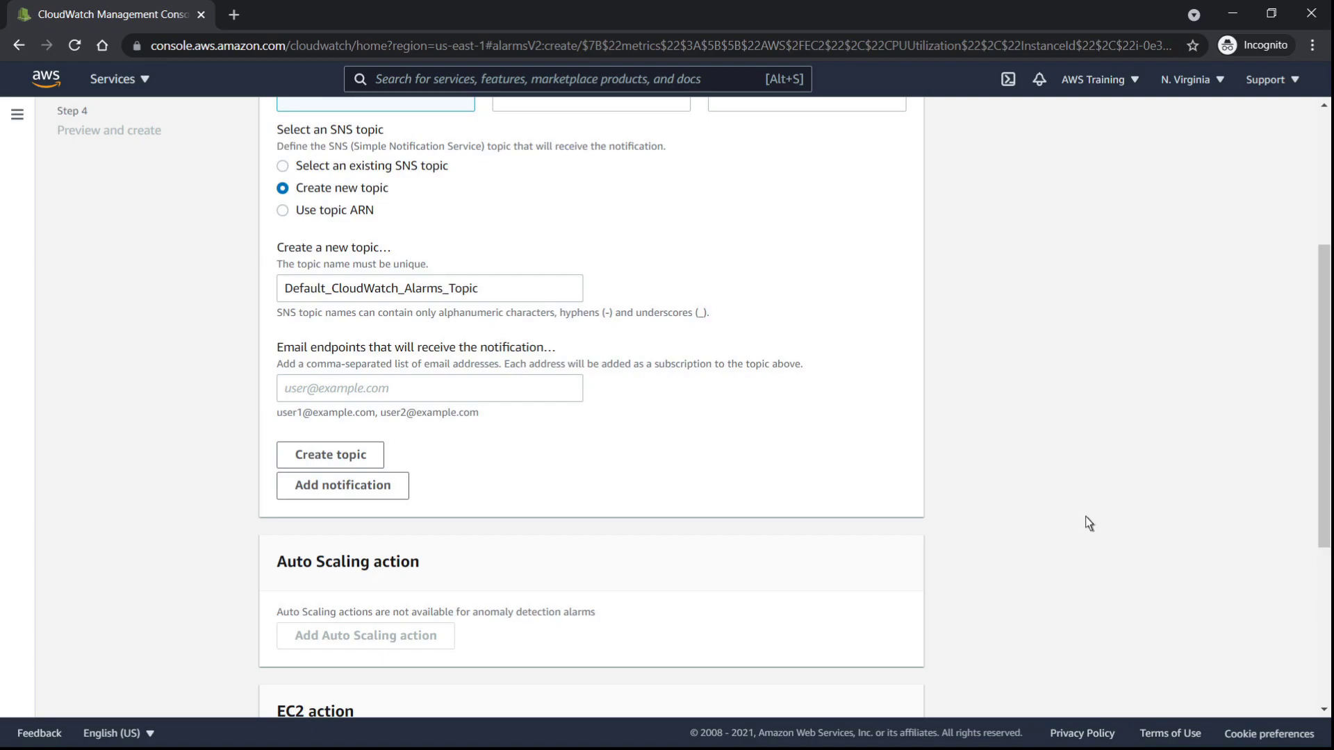
type("AWS-Traini")
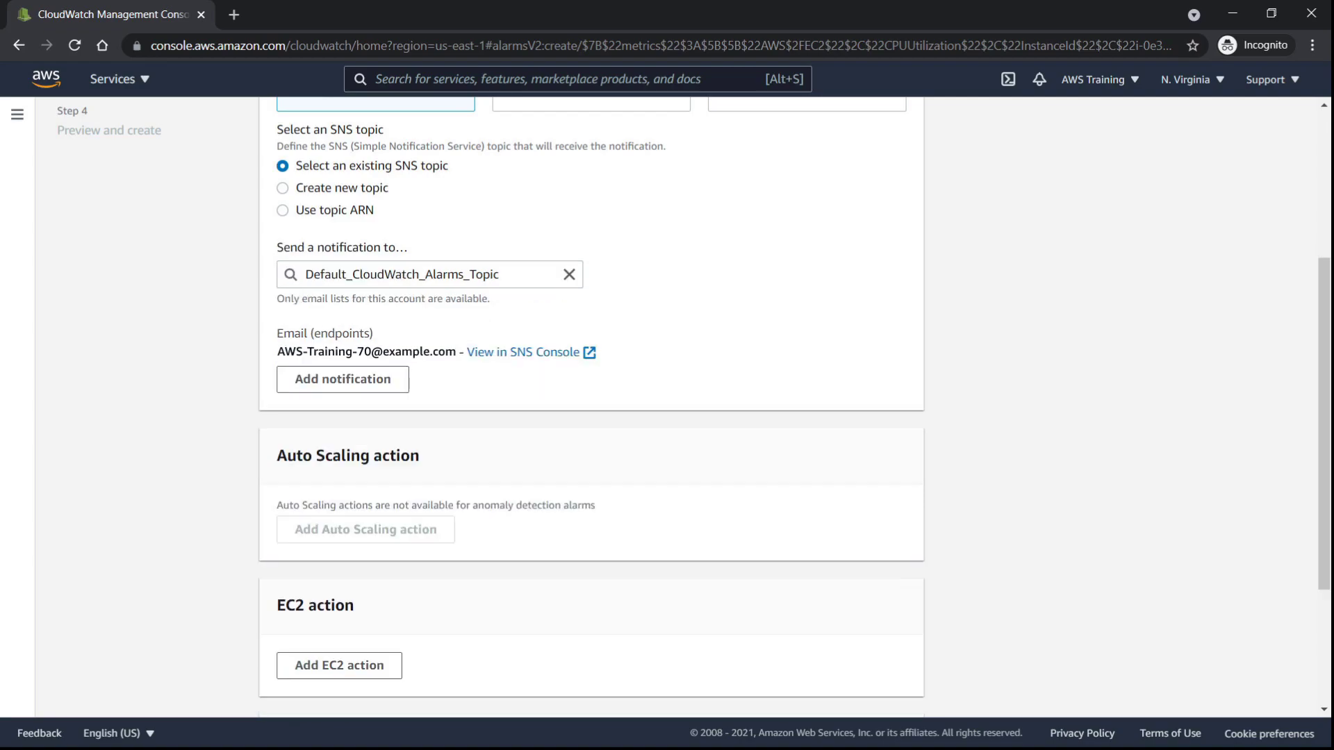
mouse_move(658, 547)
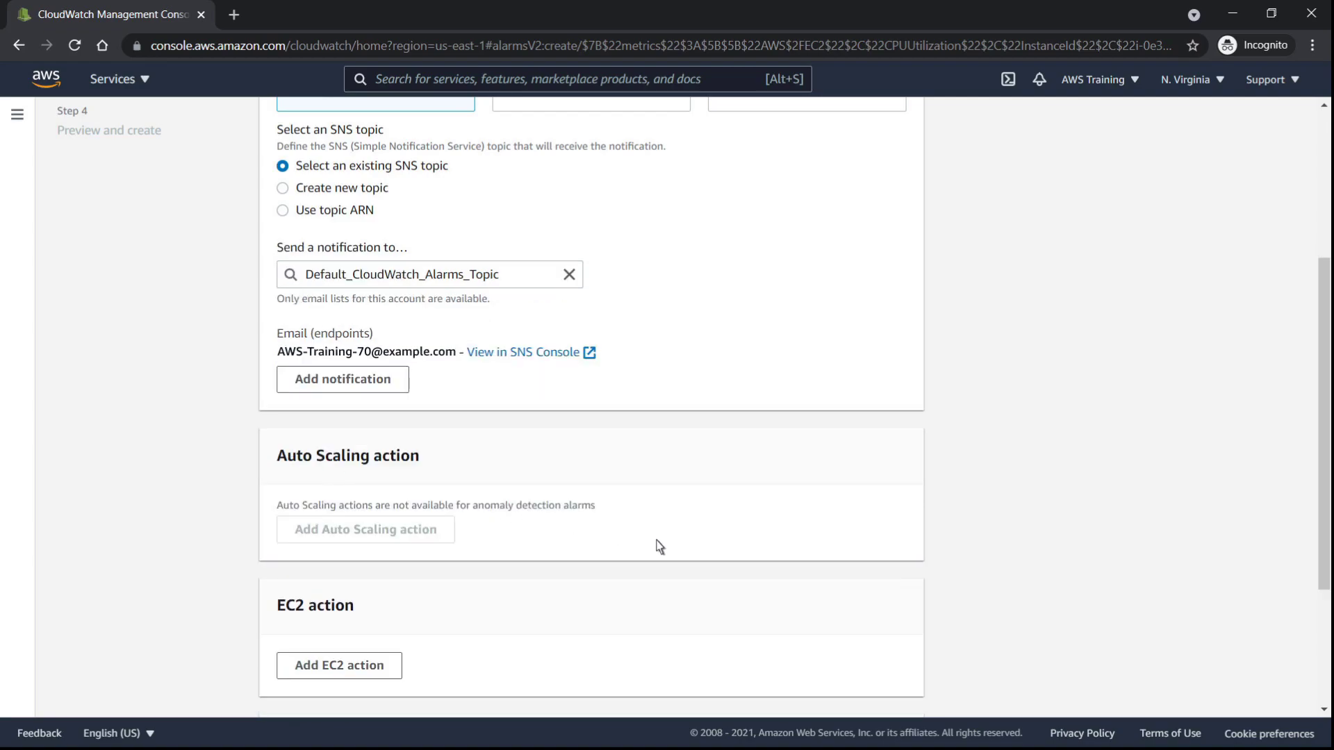
scroll("down", 3)
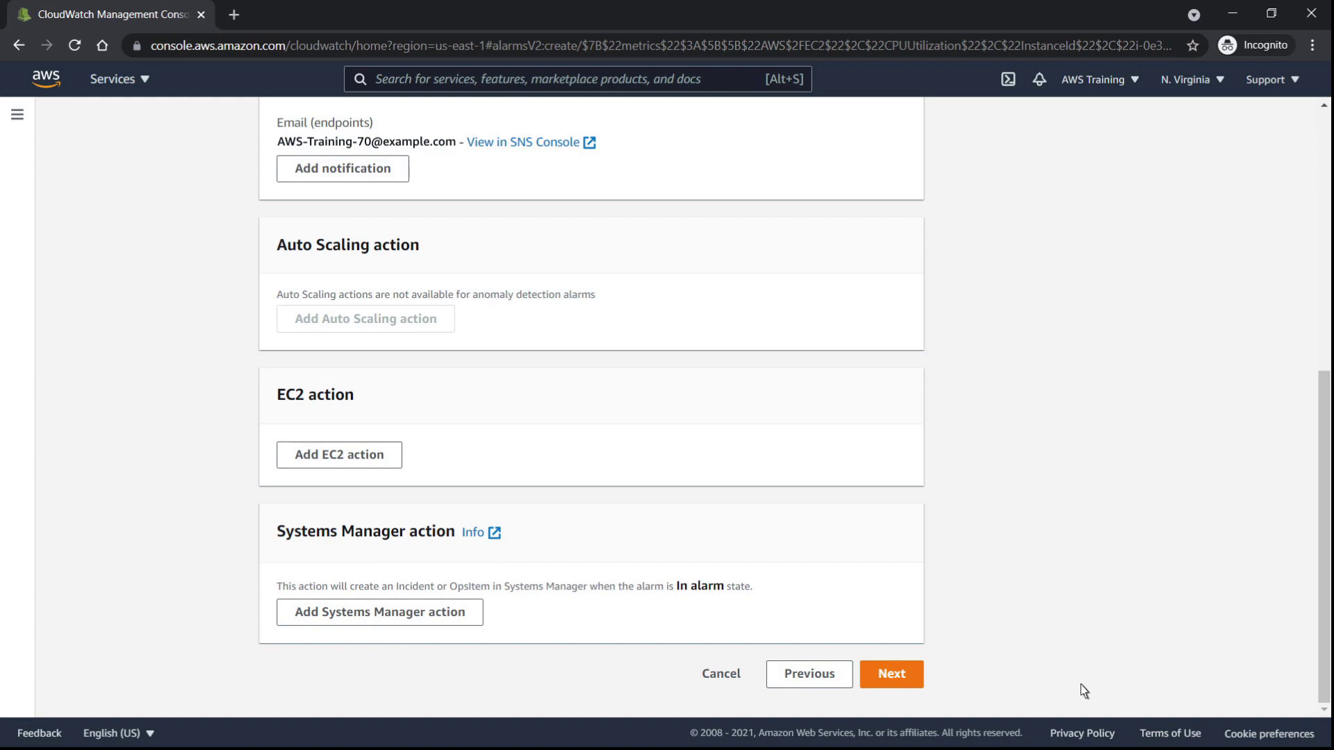
Step: Name and describe the alarm 'Anomaly Detection 1', review the preview, and create it
left_click(891, 674)
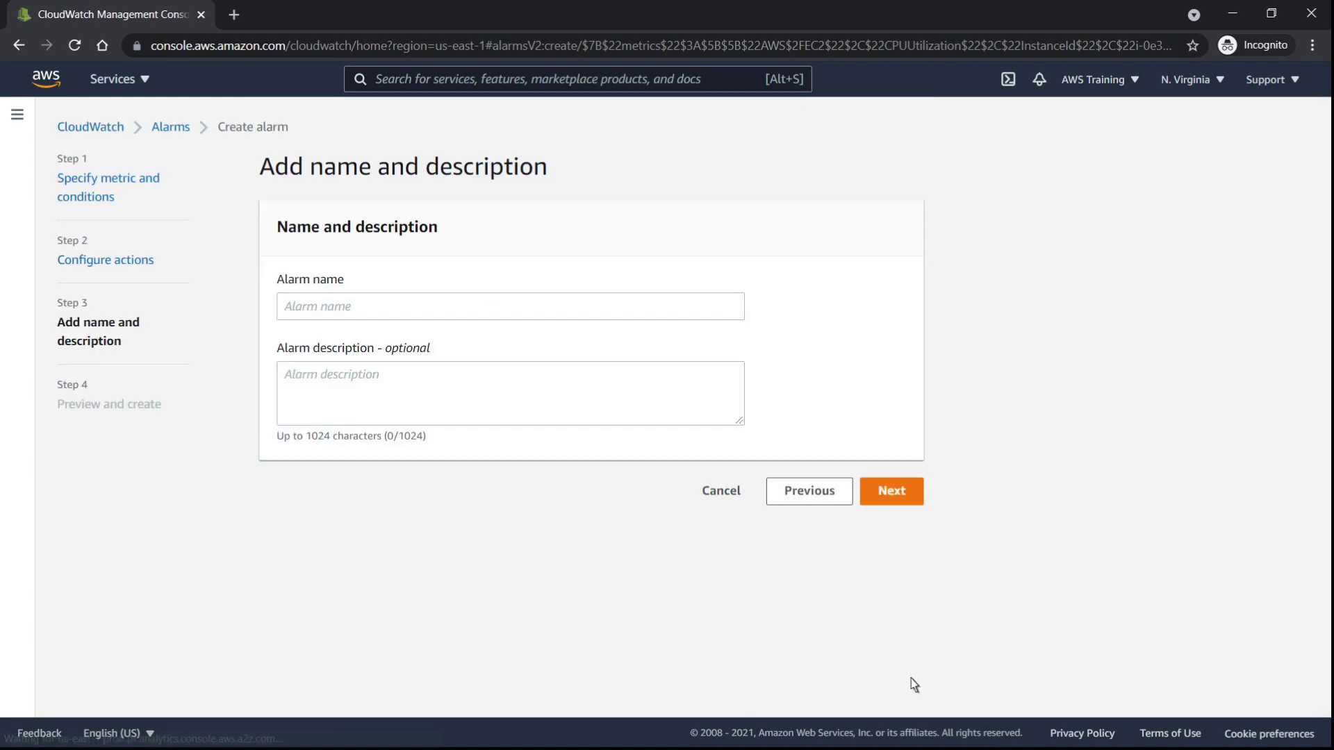
left_click(510, 305)
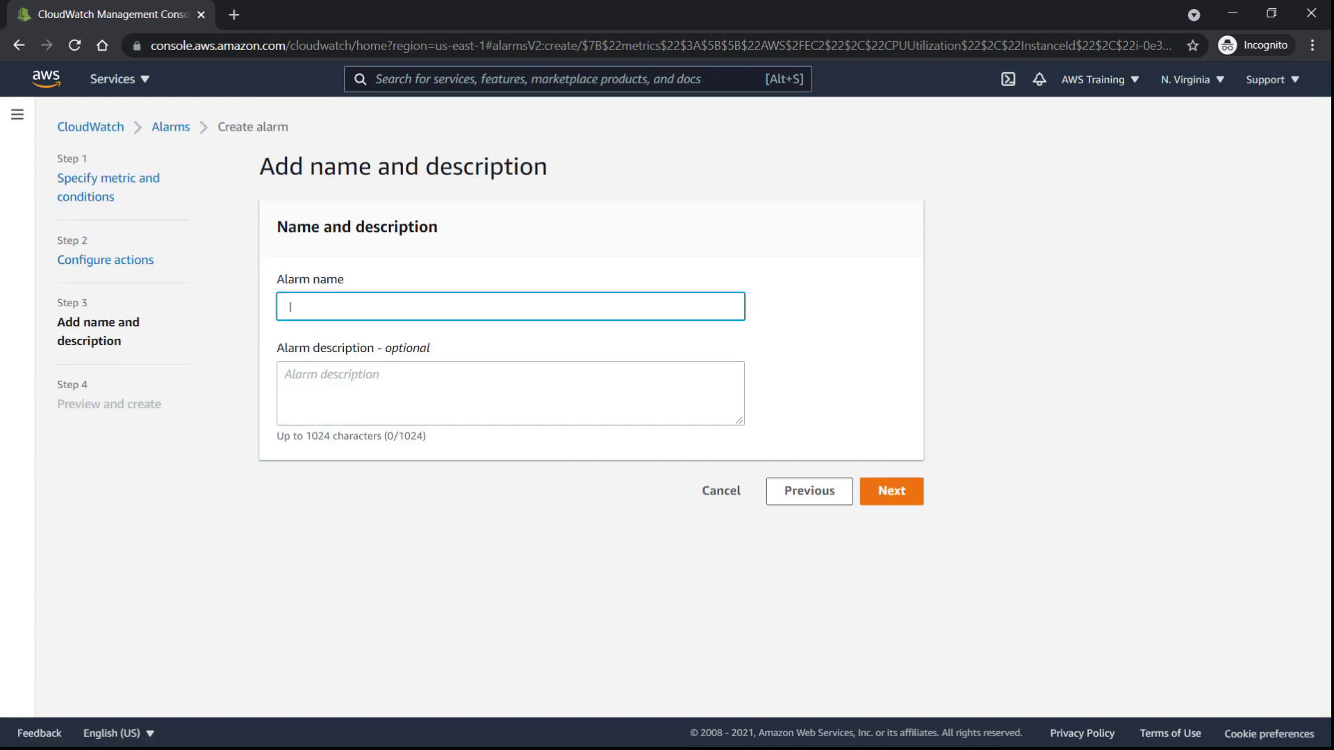
type("Anomaly Detection 1")
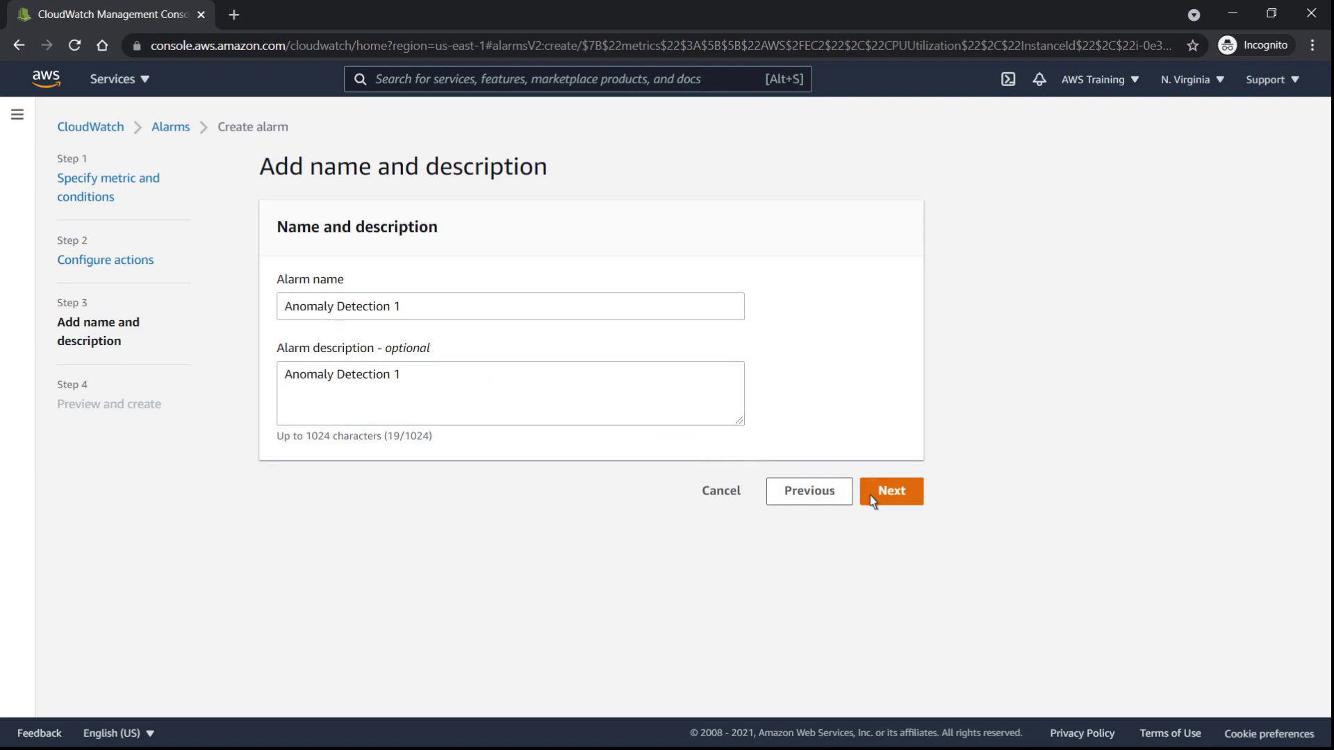
left_click(890, 491)
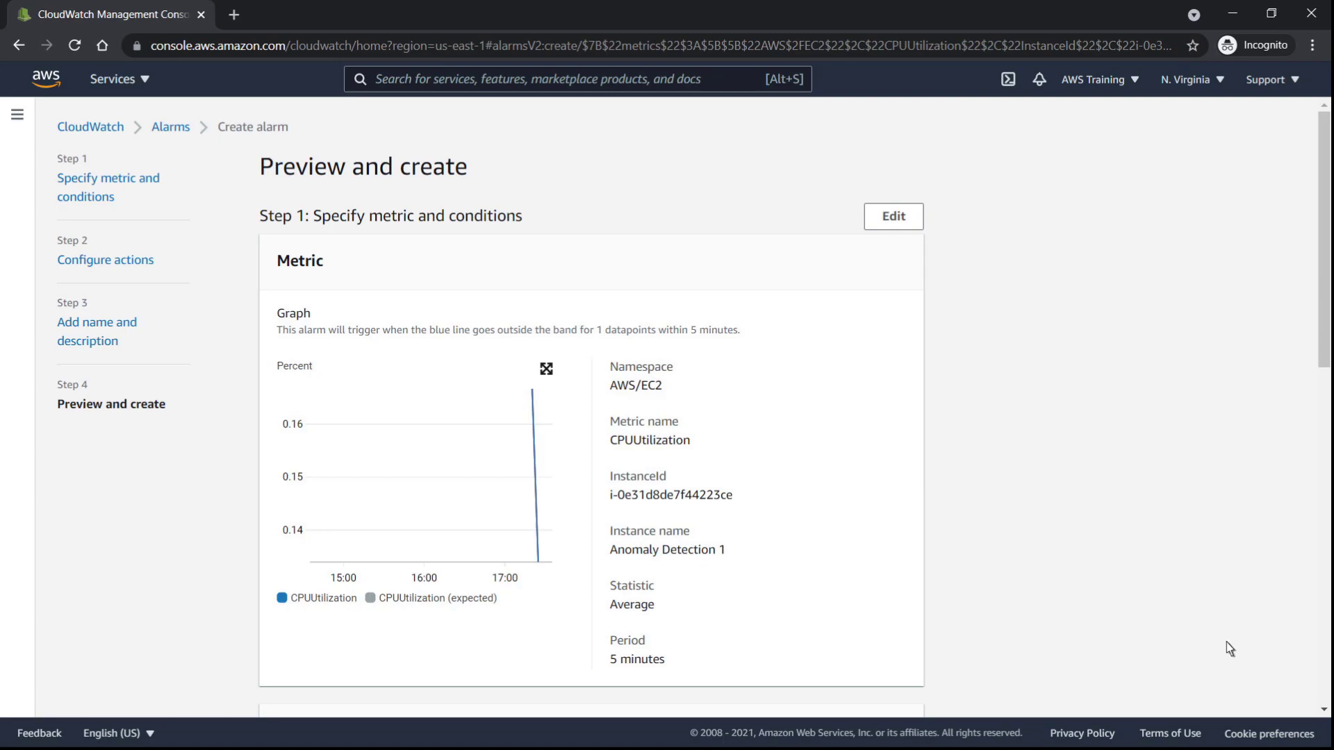
scroll("down", 3)
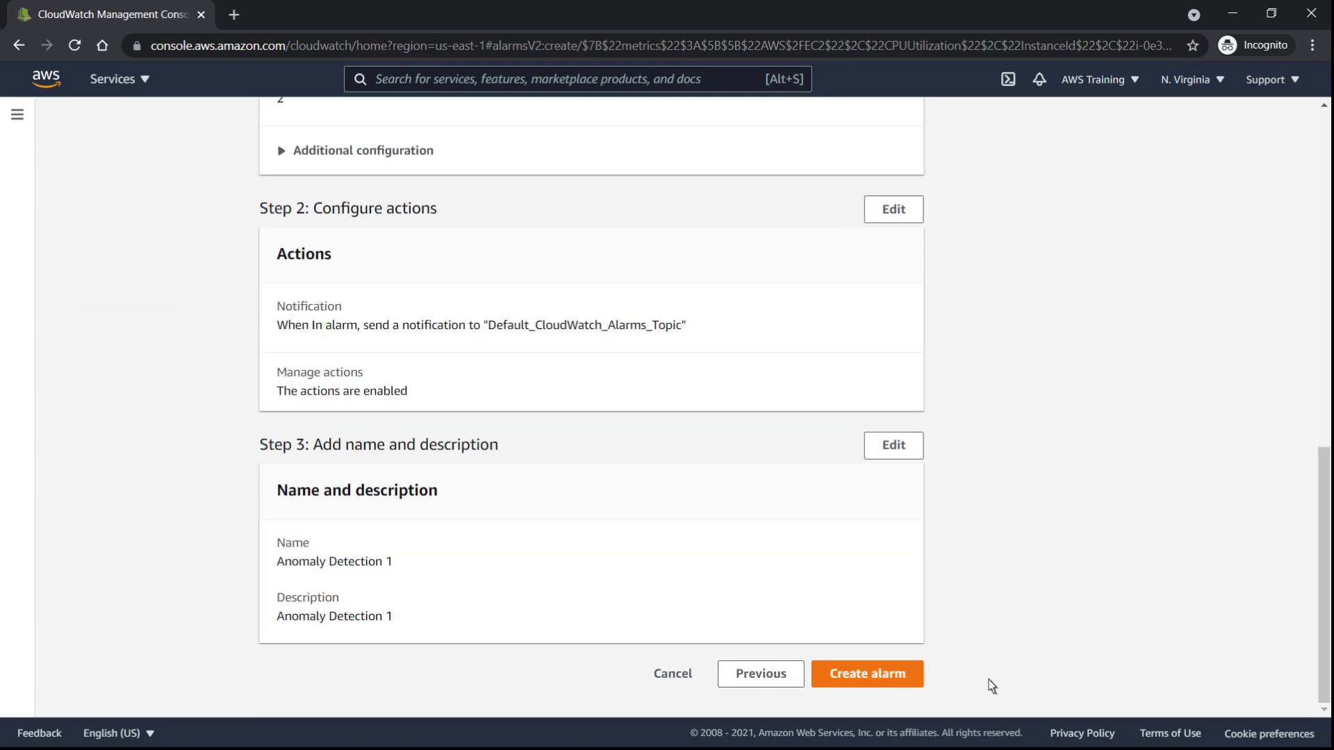
left_click(865, 673)
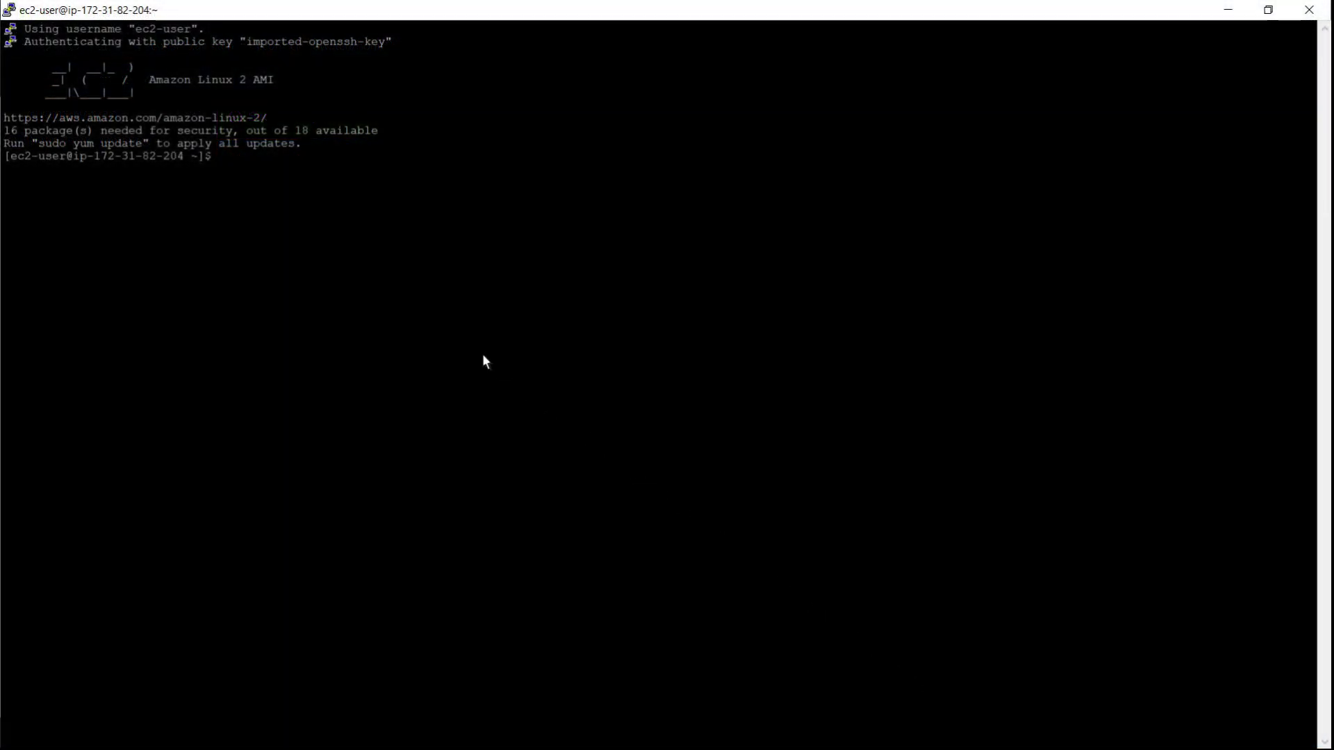
Step: As root, install EPEL and stress, then run 'sudo stress --cpu' on the instance
type("sudo su -")
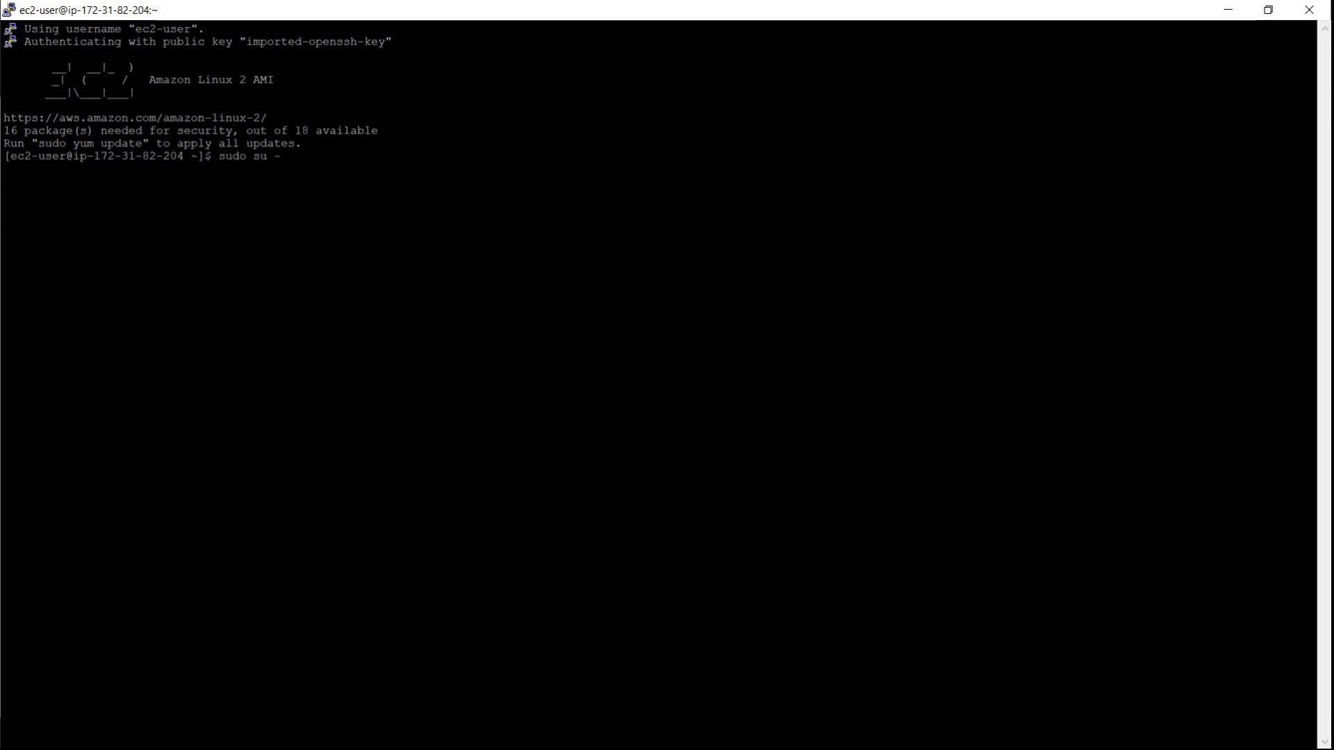
type("amazon-linux-extras install epel -y")
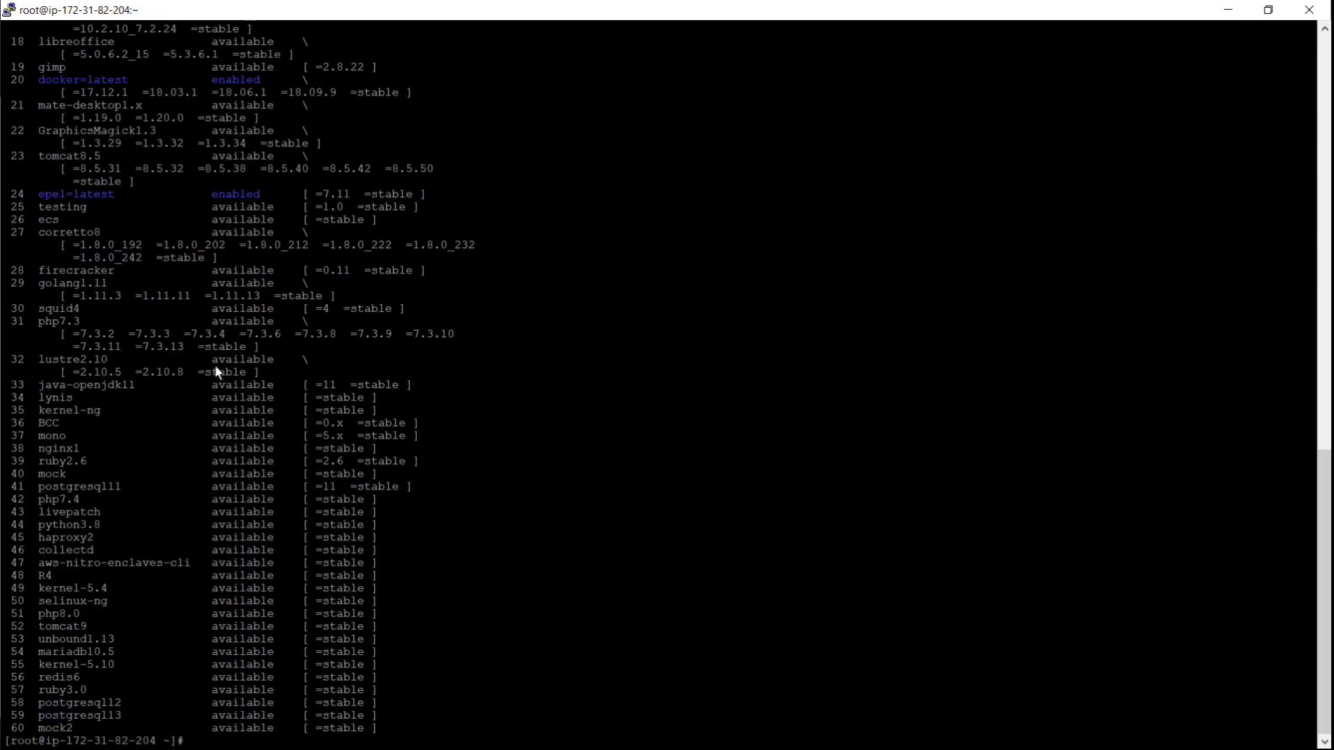
type("yum install stress -y")
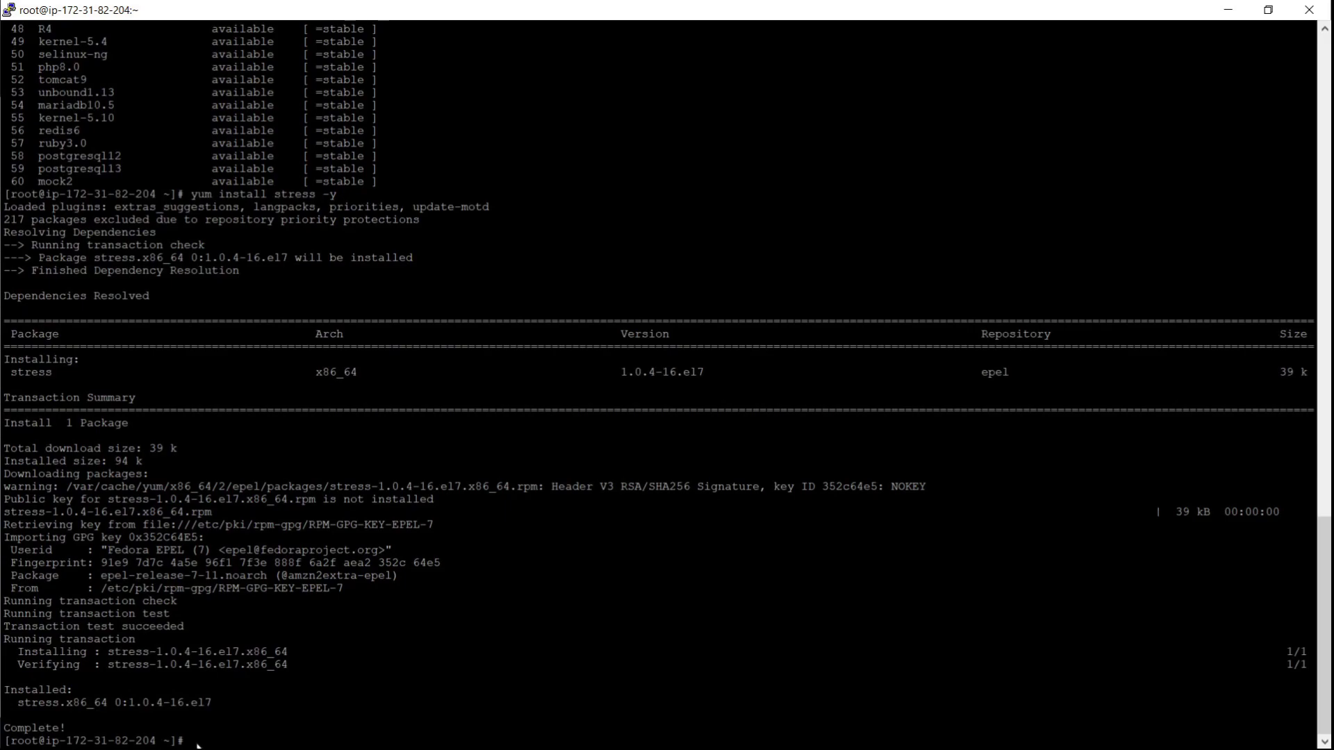
type("sudo stress --cpu")
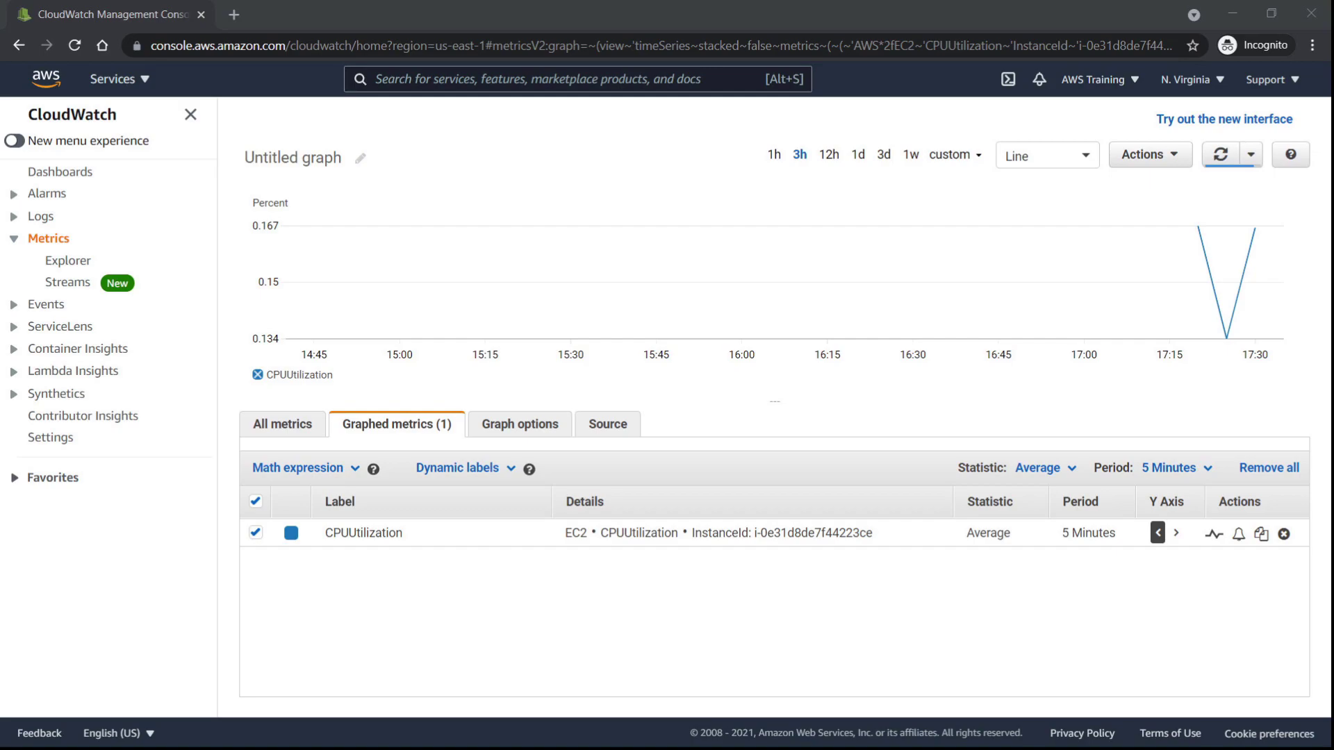
mouse_move(120, 432)
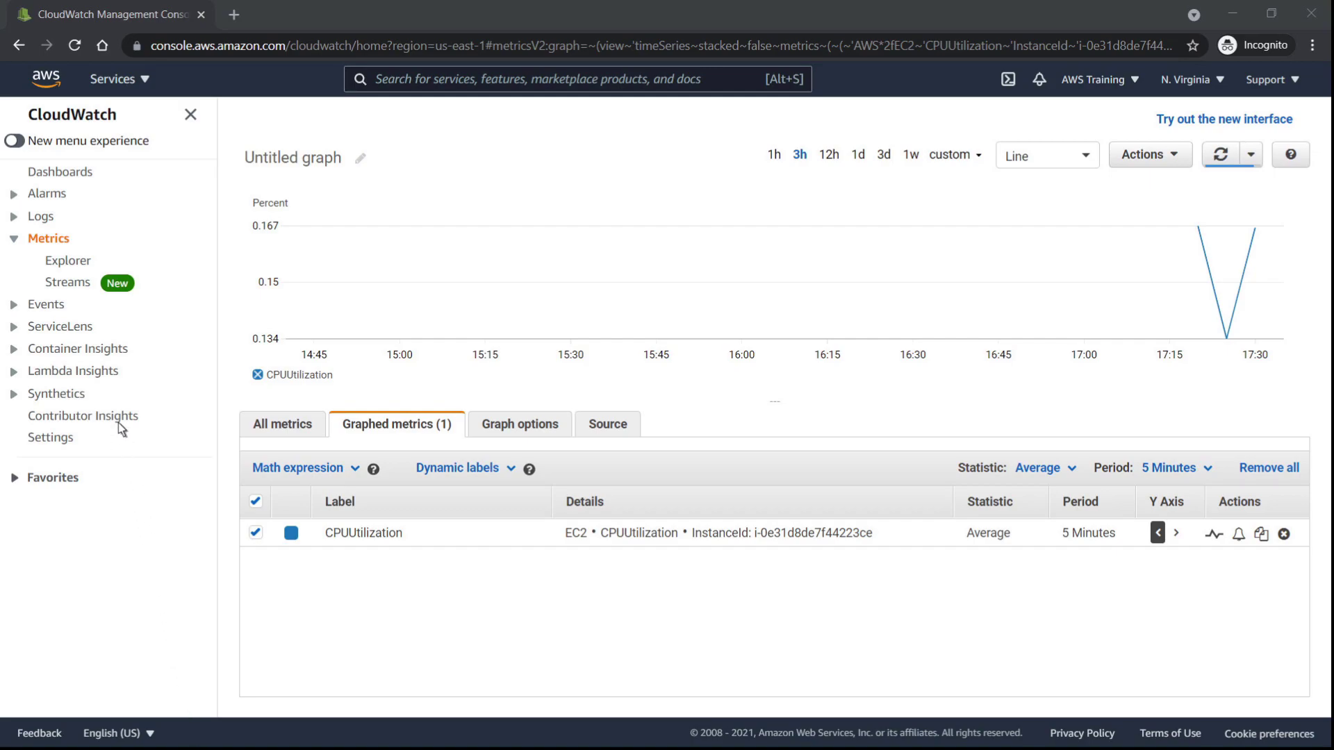
Step: Return to the CloudWatch overview listing the Anomaly Detection 1 alarm in OK state
left_click(47, 193)
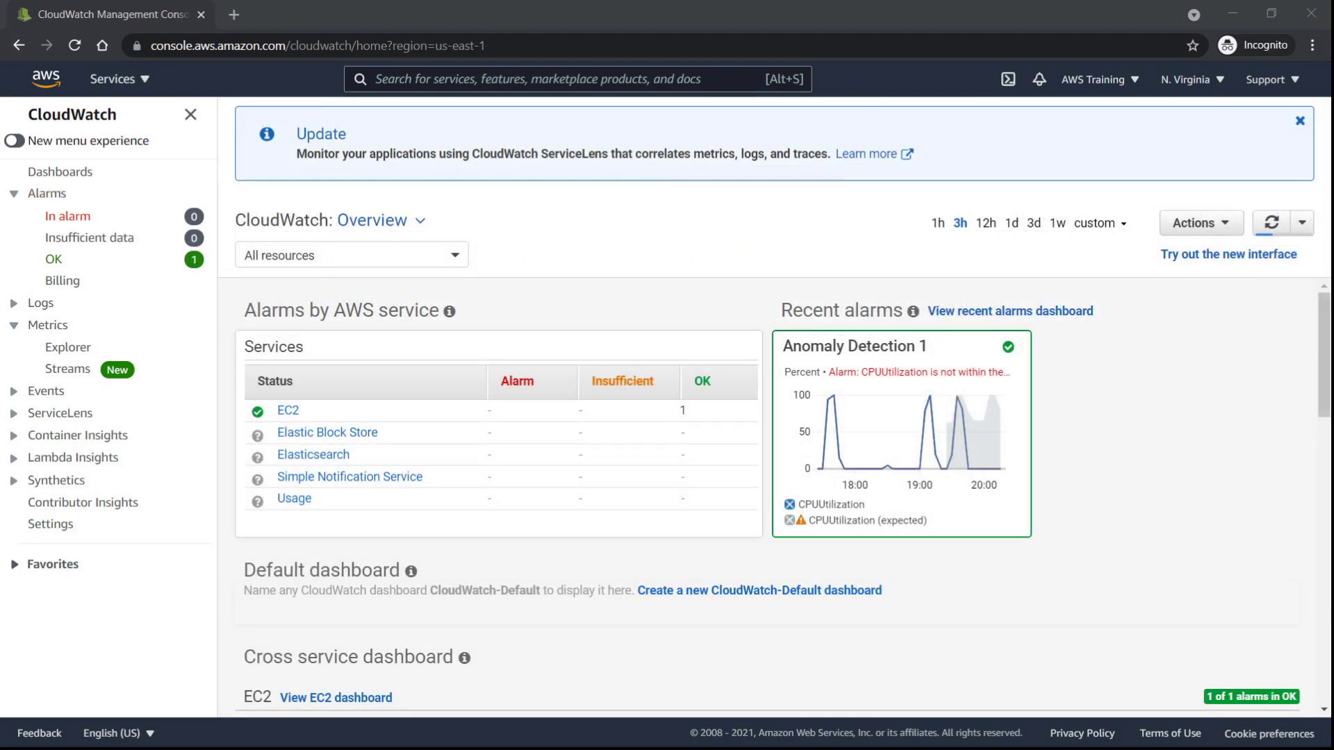
mouse_move(68, 290)
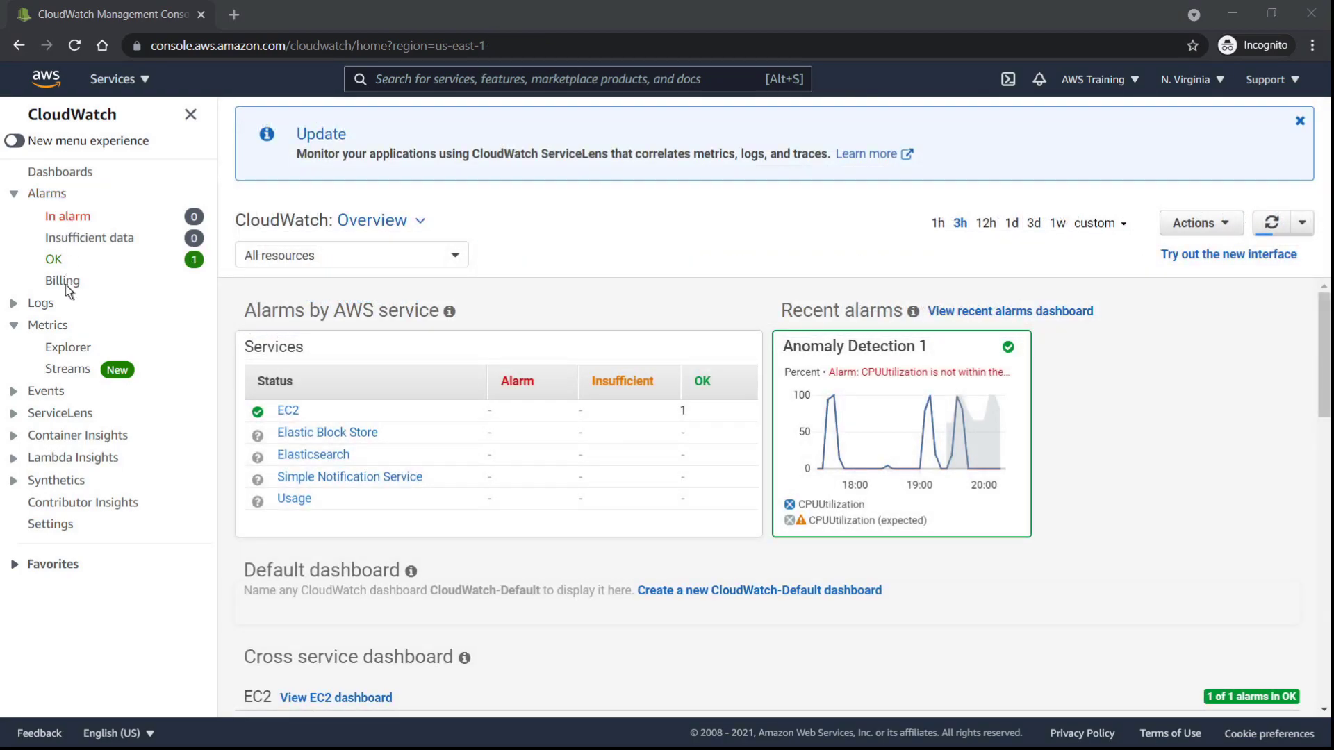
Step: Plot Anomaly Detection 1's CPUUtilization from EC2 Per-Instance Metrics and review its graphed metric with expected band
left_click(49, 325)
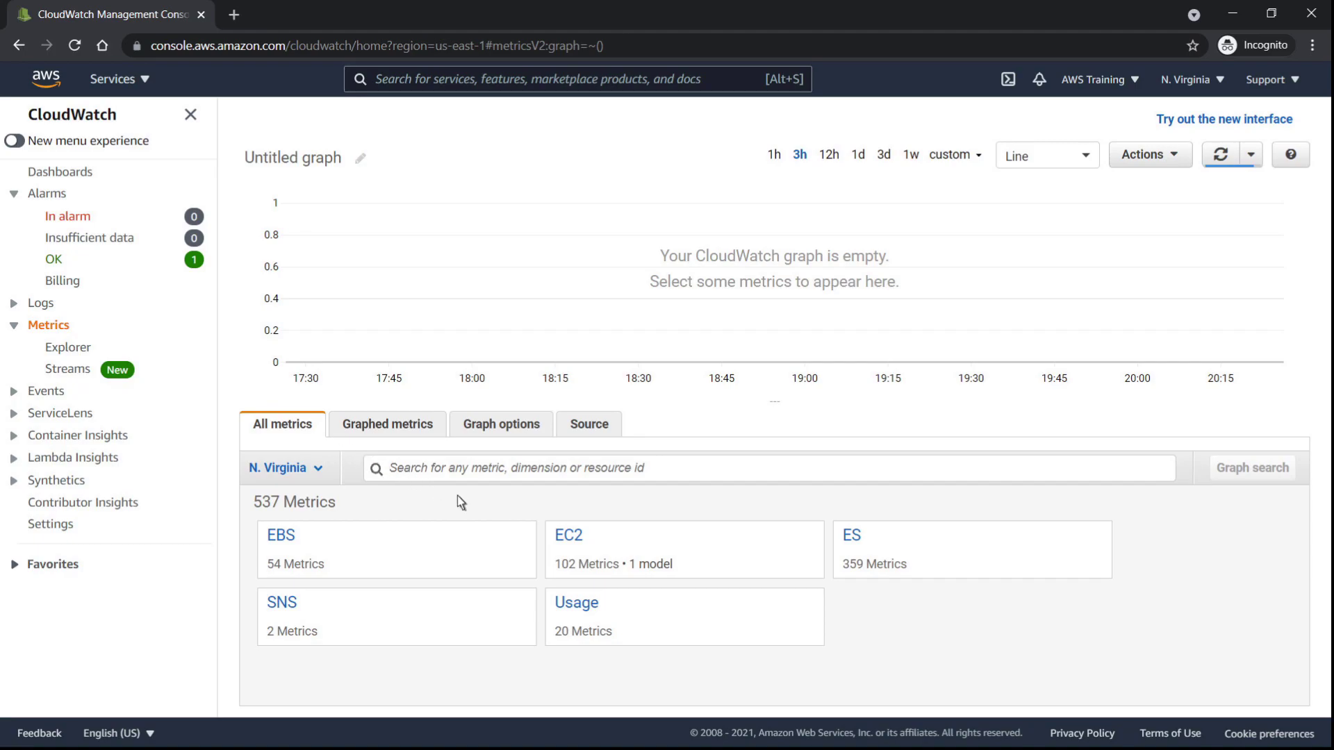
left_click(568, 534)
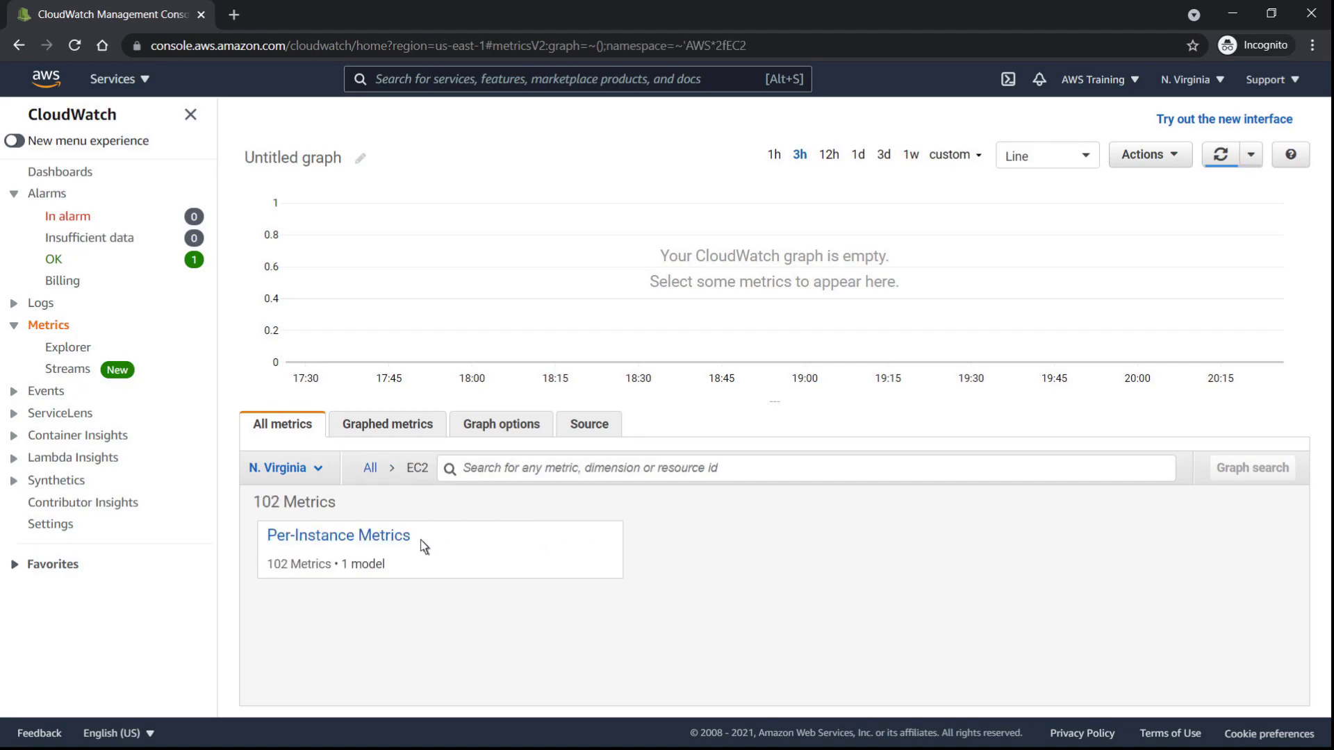
left_click(338, 535)
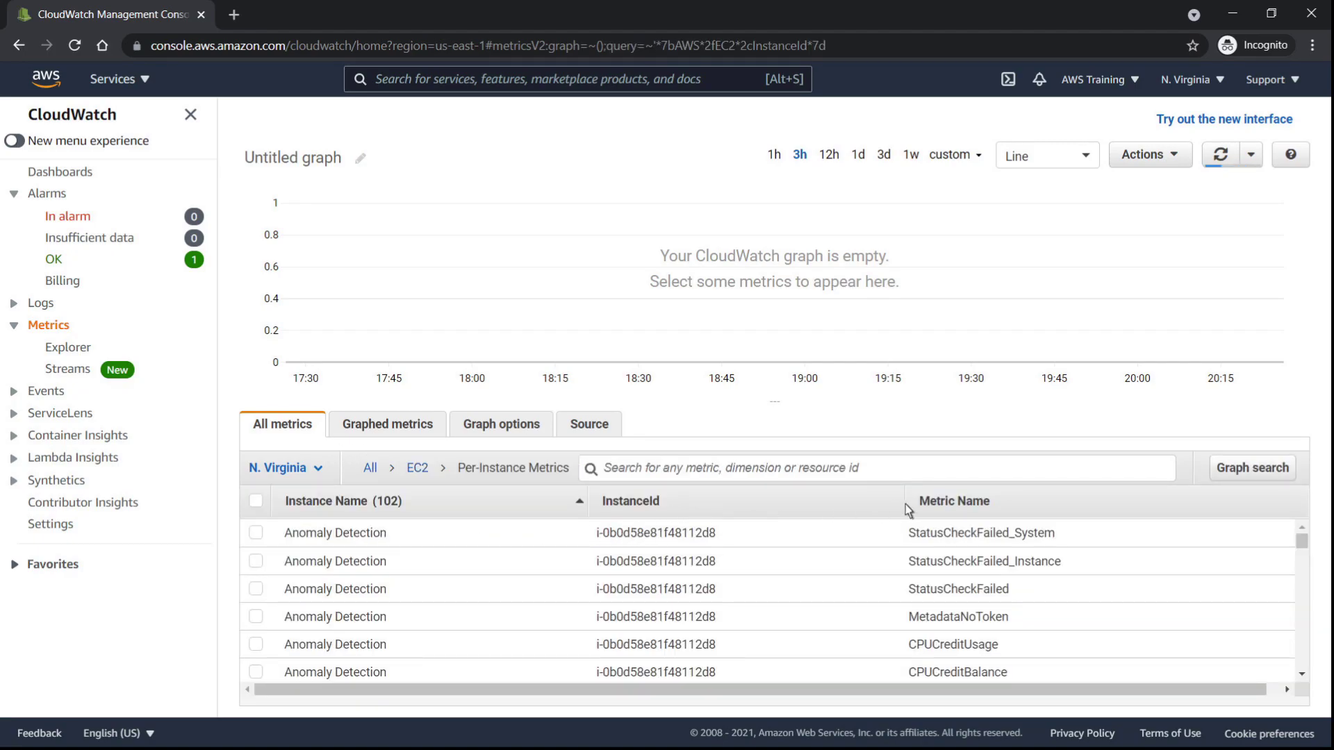
left_click(953, 502)
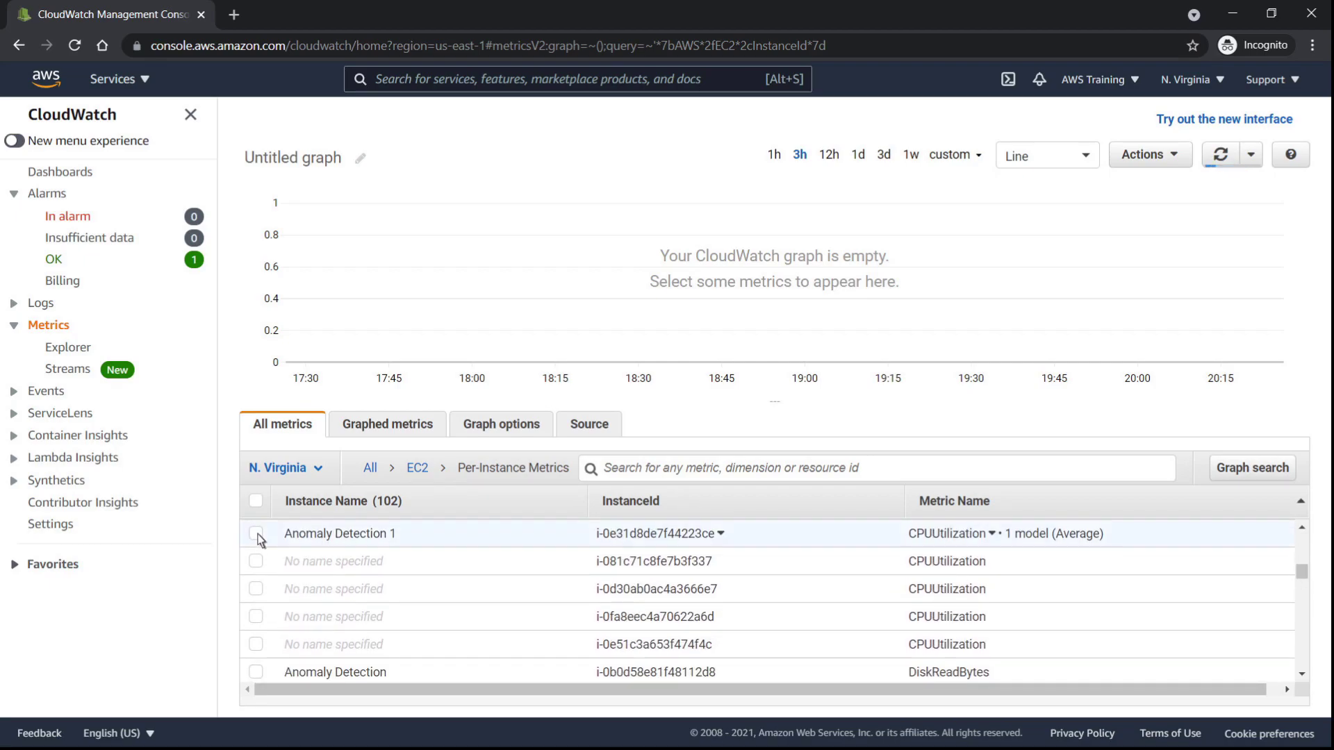
left_click(256, 533)
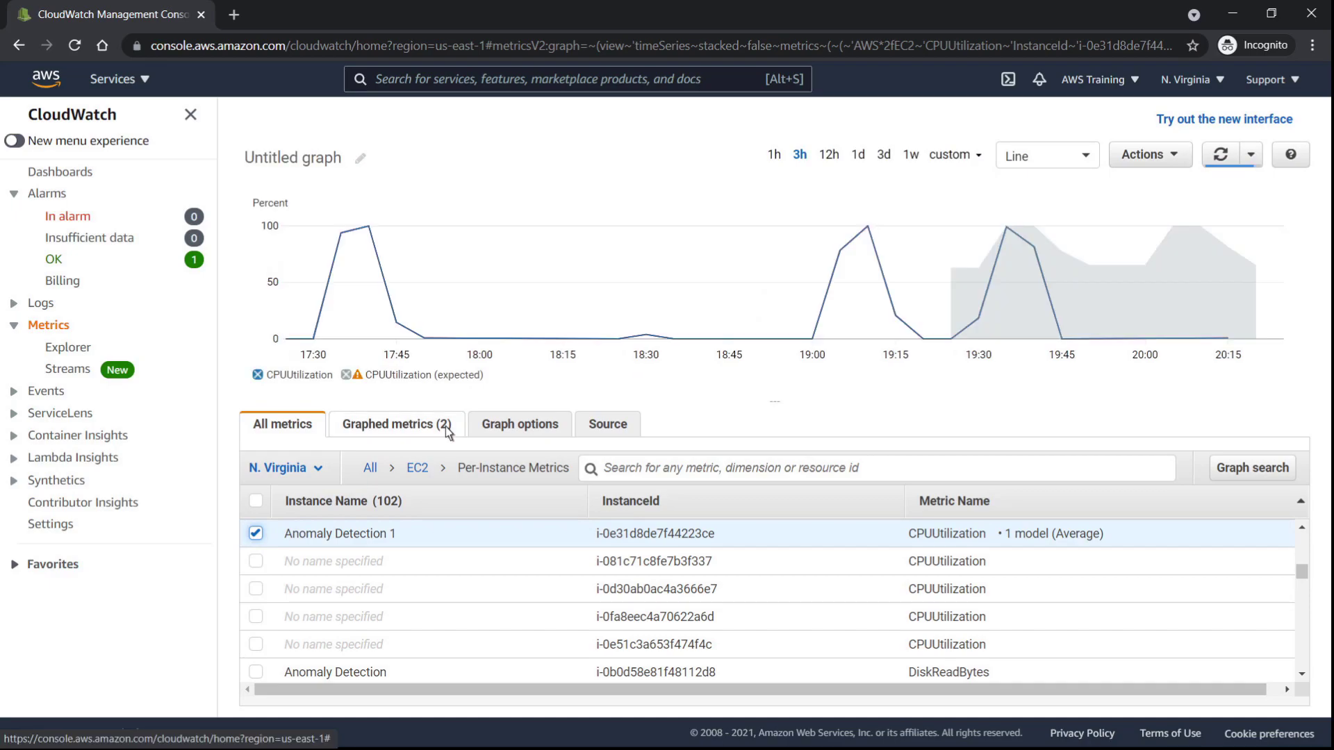
left_click(396, 425)
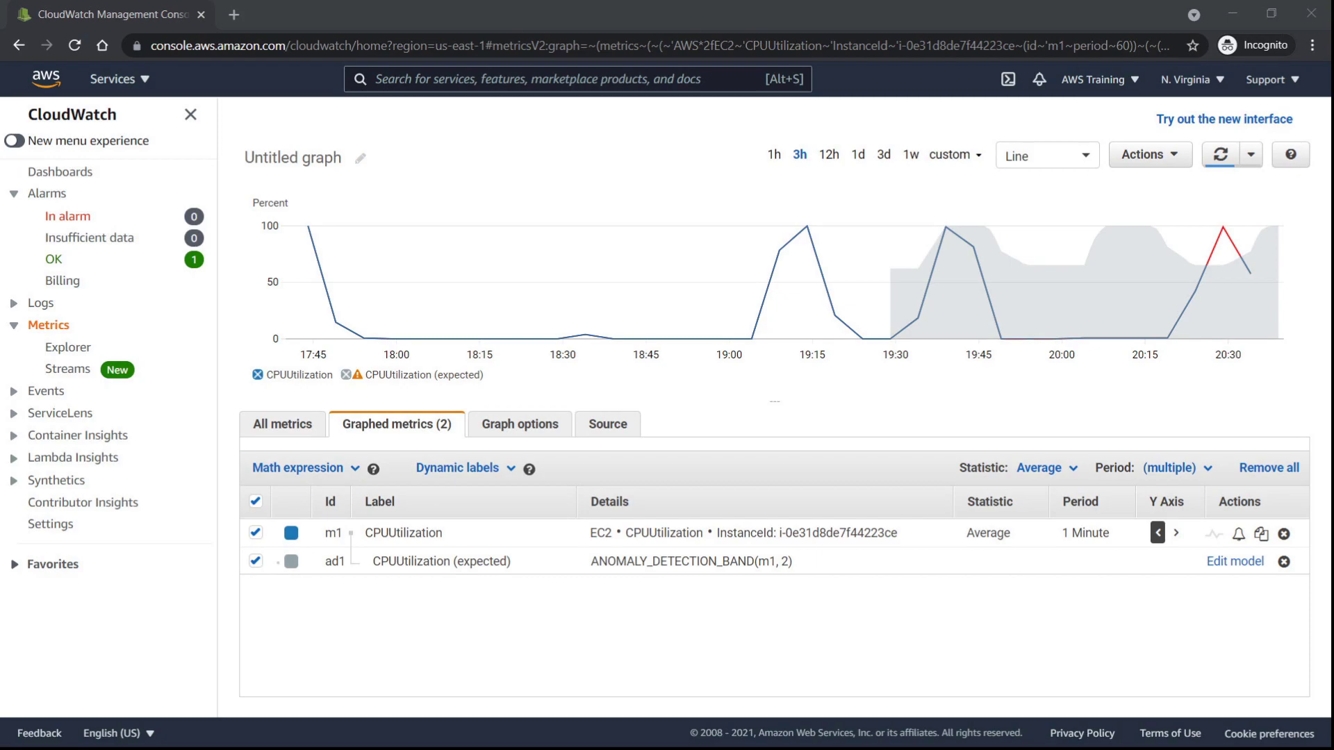
mouse_move(1195, 269)
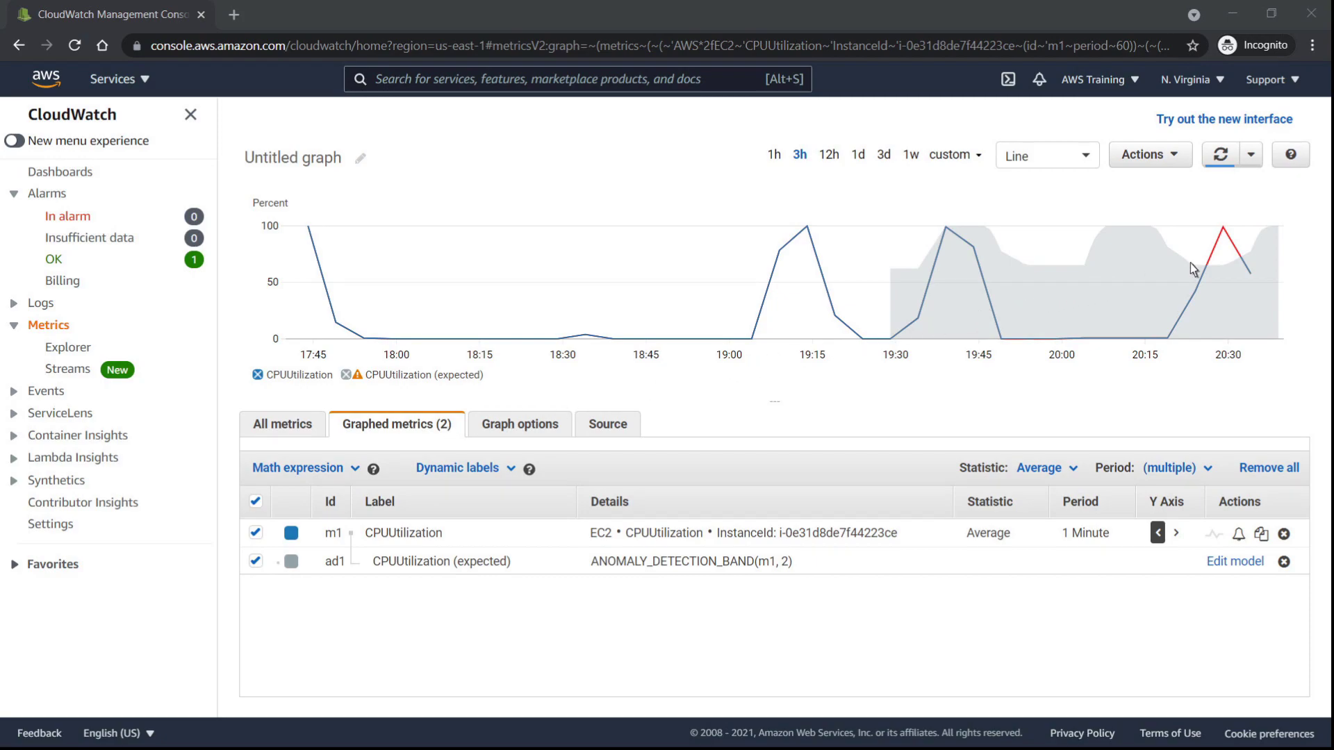
mouse_move(1199, 264)
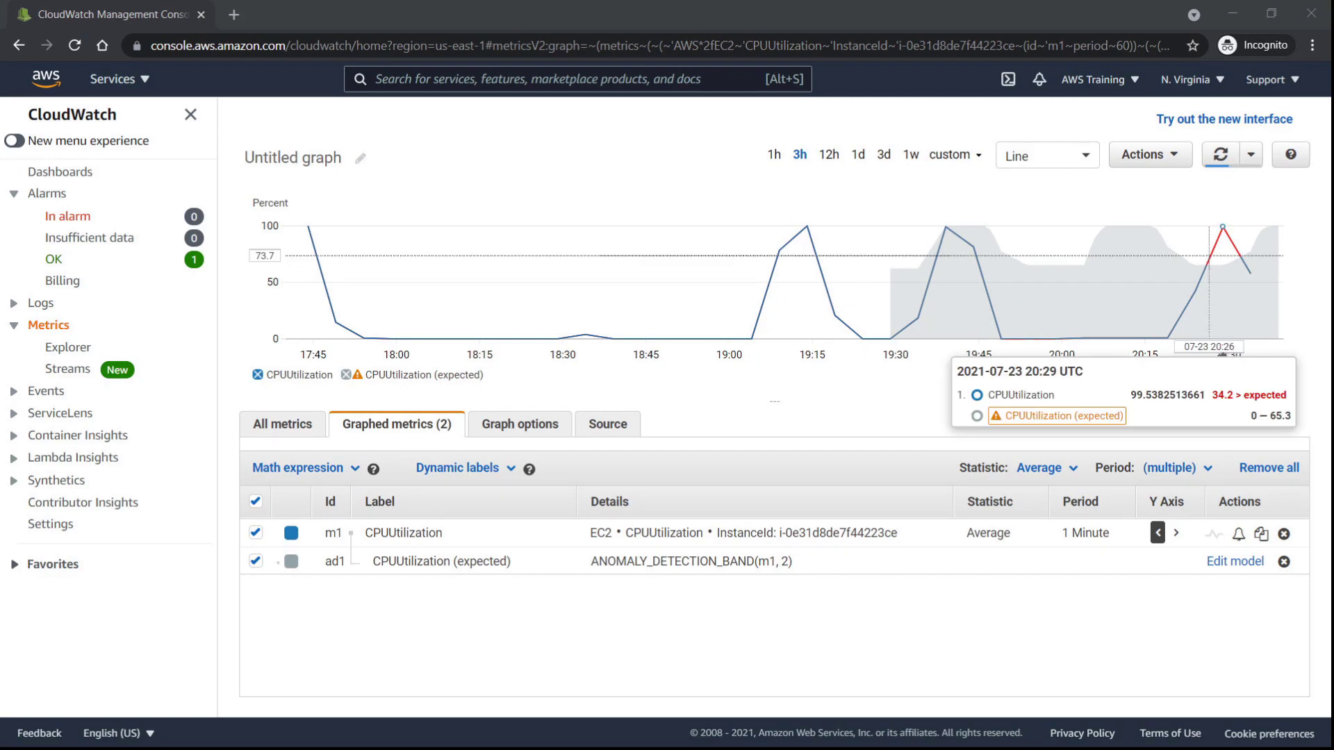